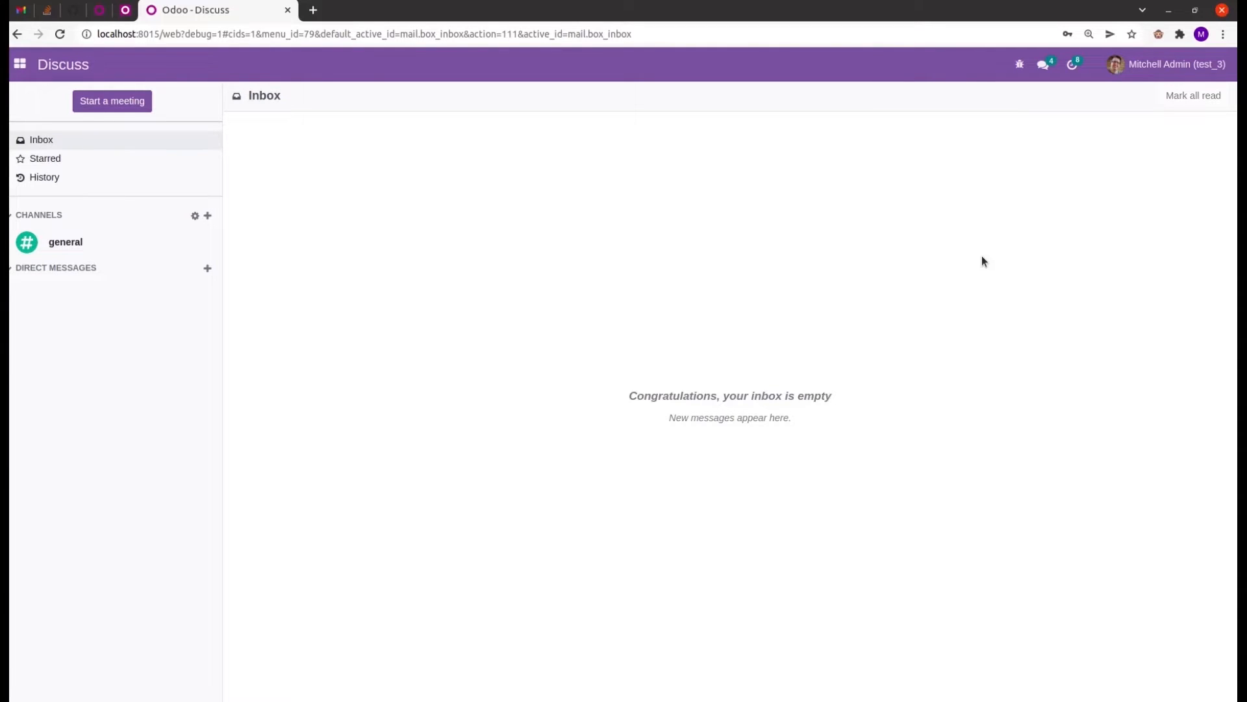
{"action": "mouse_move", "coordinate": [15, 61]}
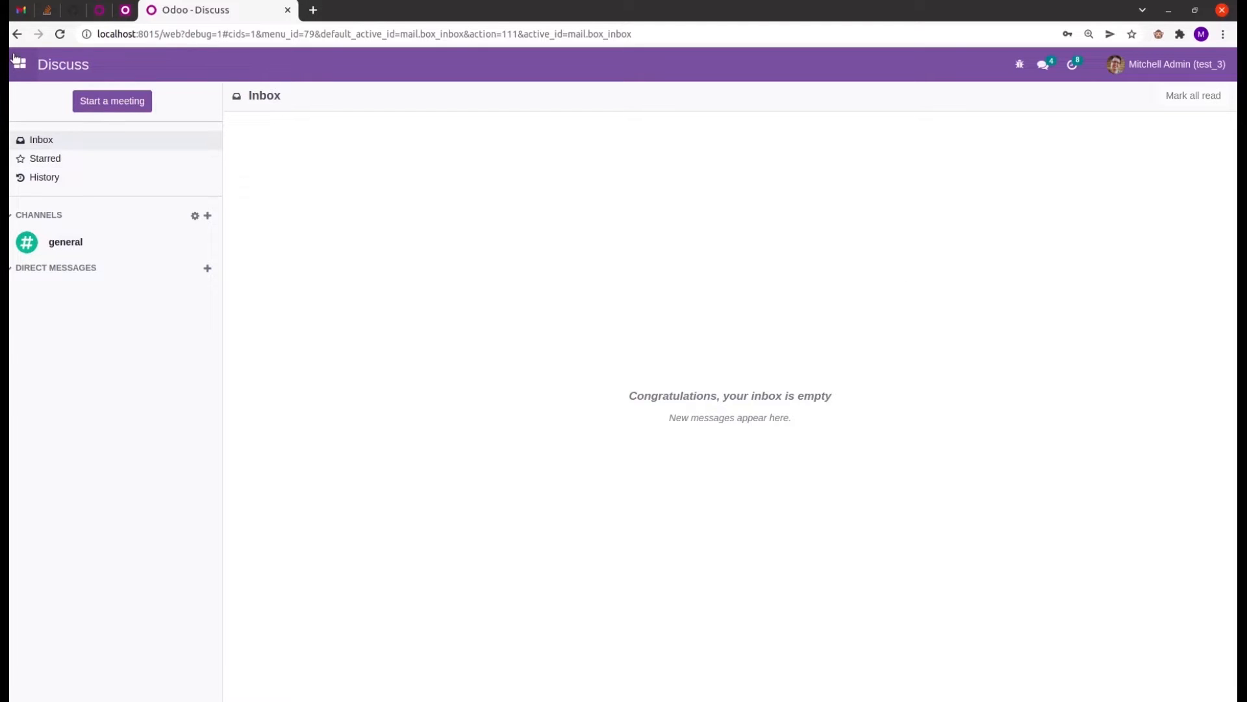
Bring up the Odoo apps menu from the Discuss inbox.
{"action": "left_click", "coordinate": [17, 64]}
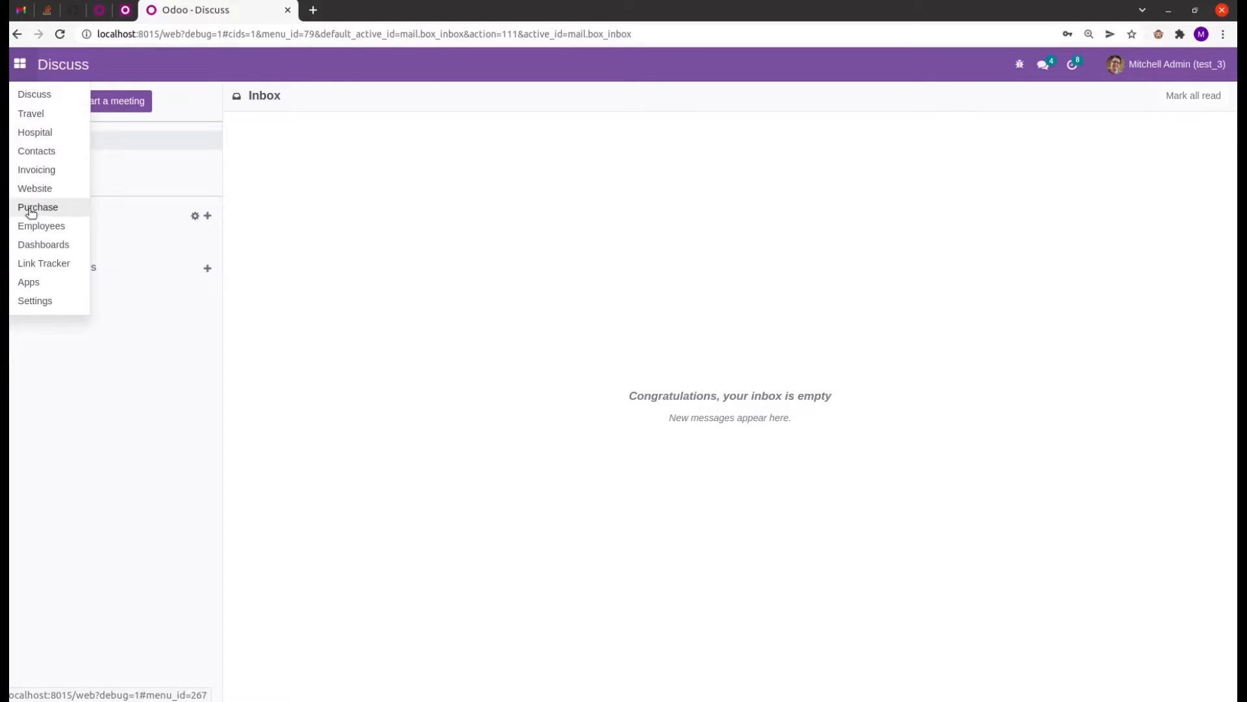
In the Purchase app, open RFQ P00007 from vendor Ready Mat.
{"action": "left_click", "coordinate": [37, 206]}
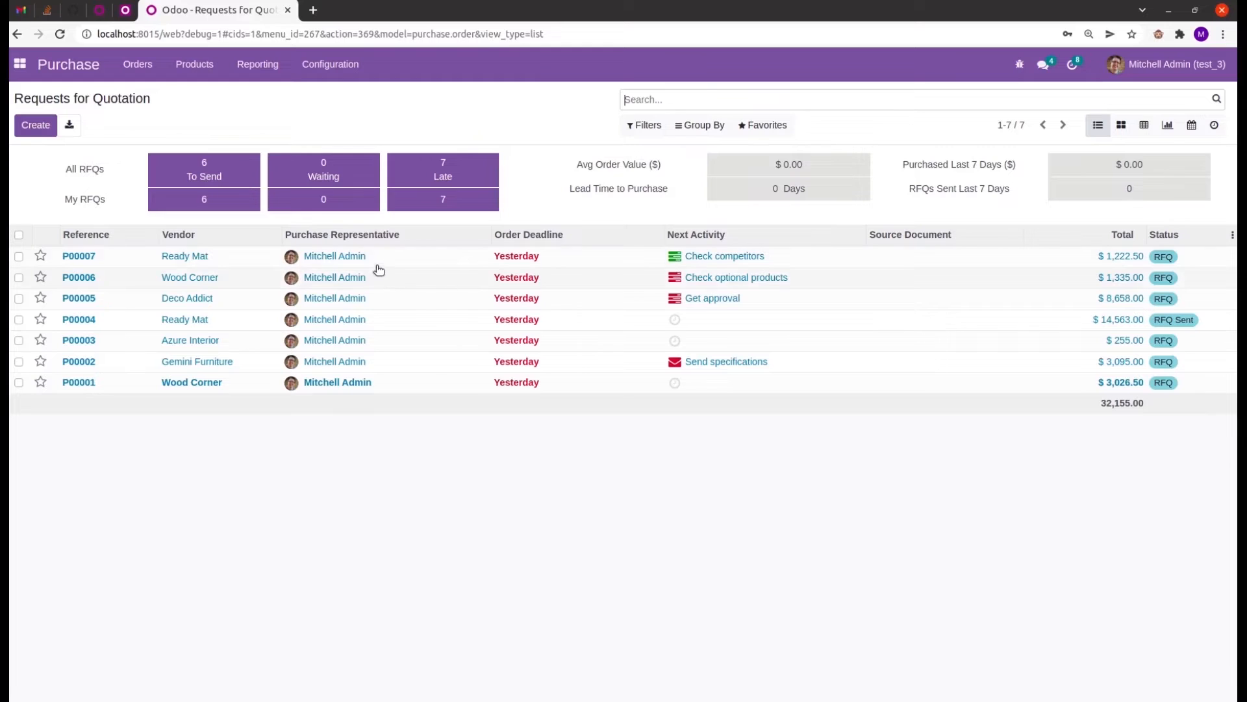
{"action": "left_click", "coordinate": [78, 256]}
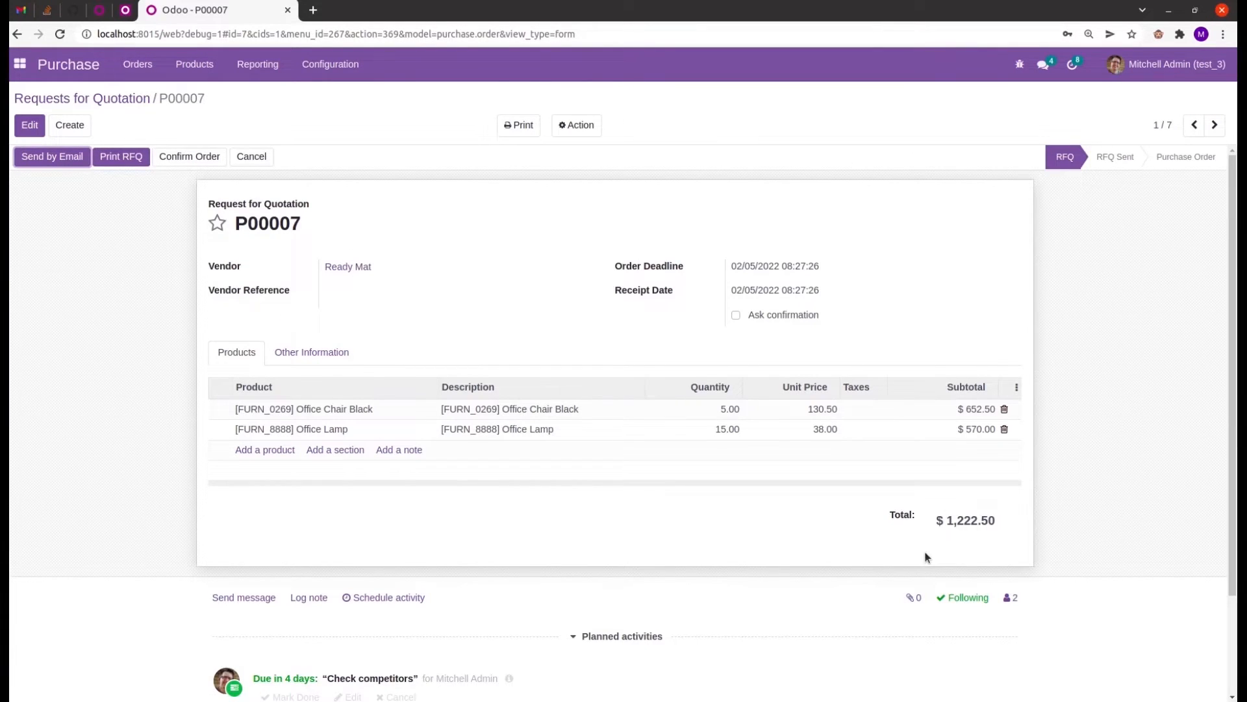
{"action": "mouse_move", "coordinate": [1141, 314]}
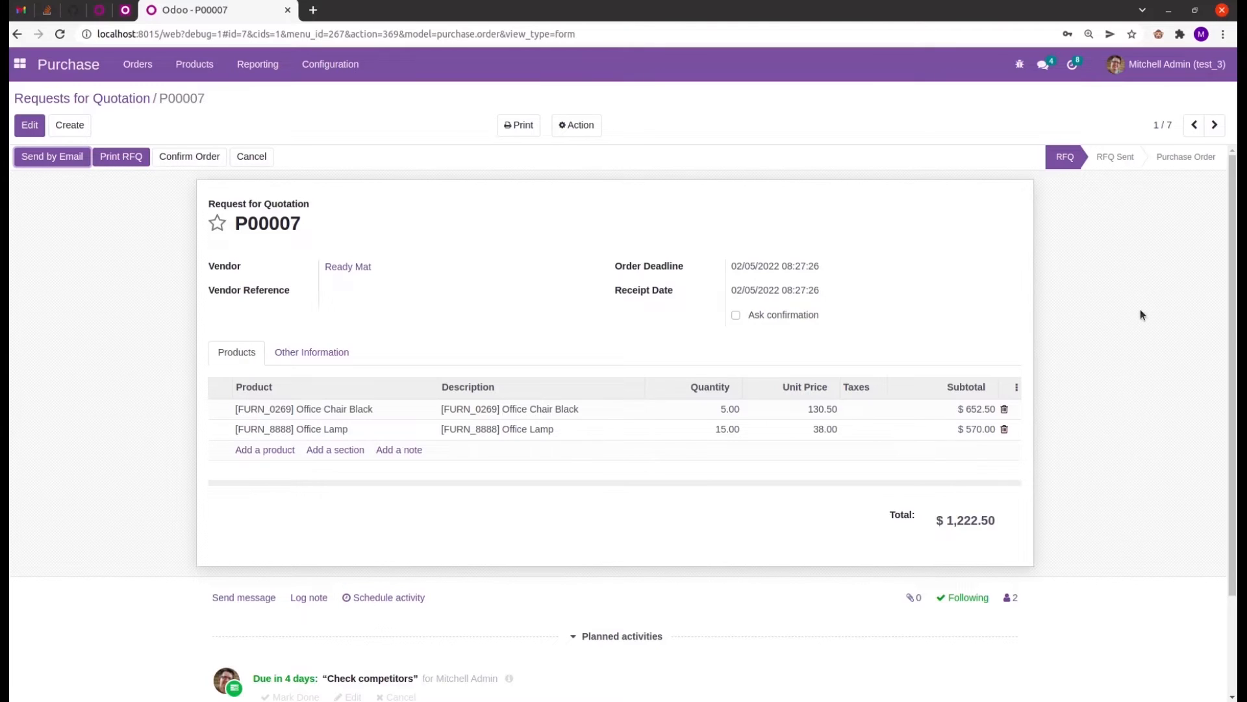
{"action": "mouse_move", "coordinate": [1065, 208]}
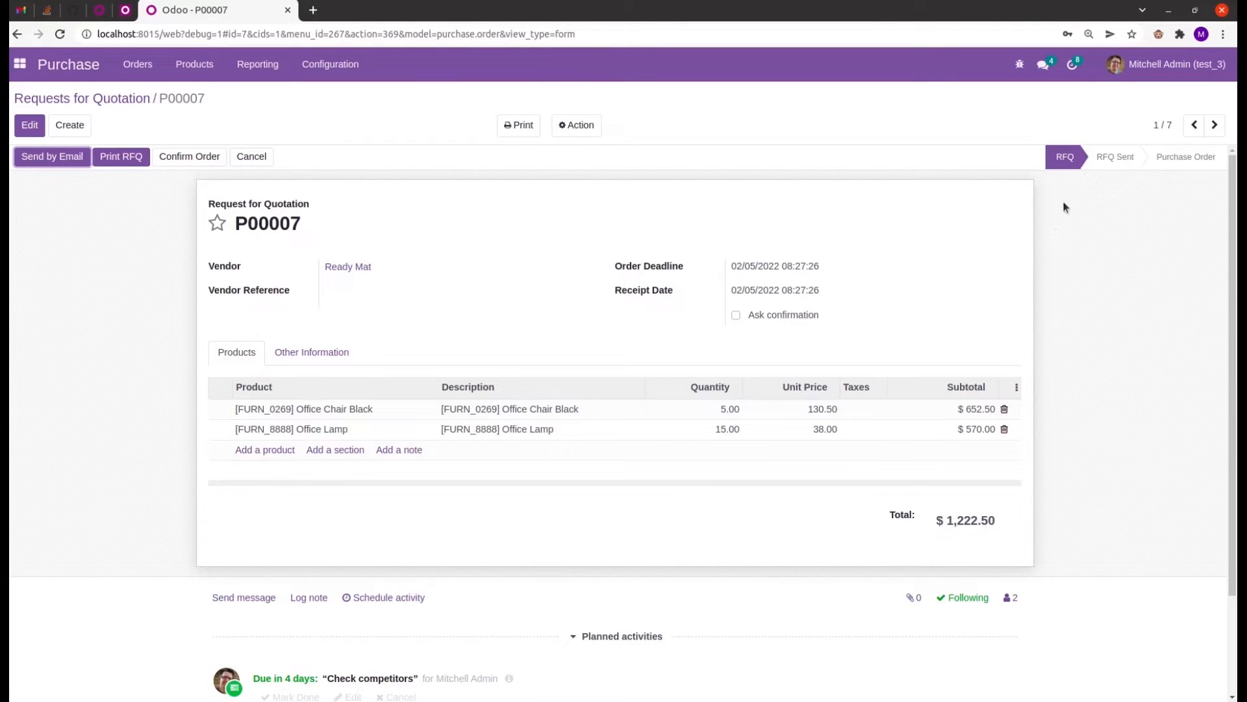
{"action": "mouse_move", "coordinate": [1083, 179]}
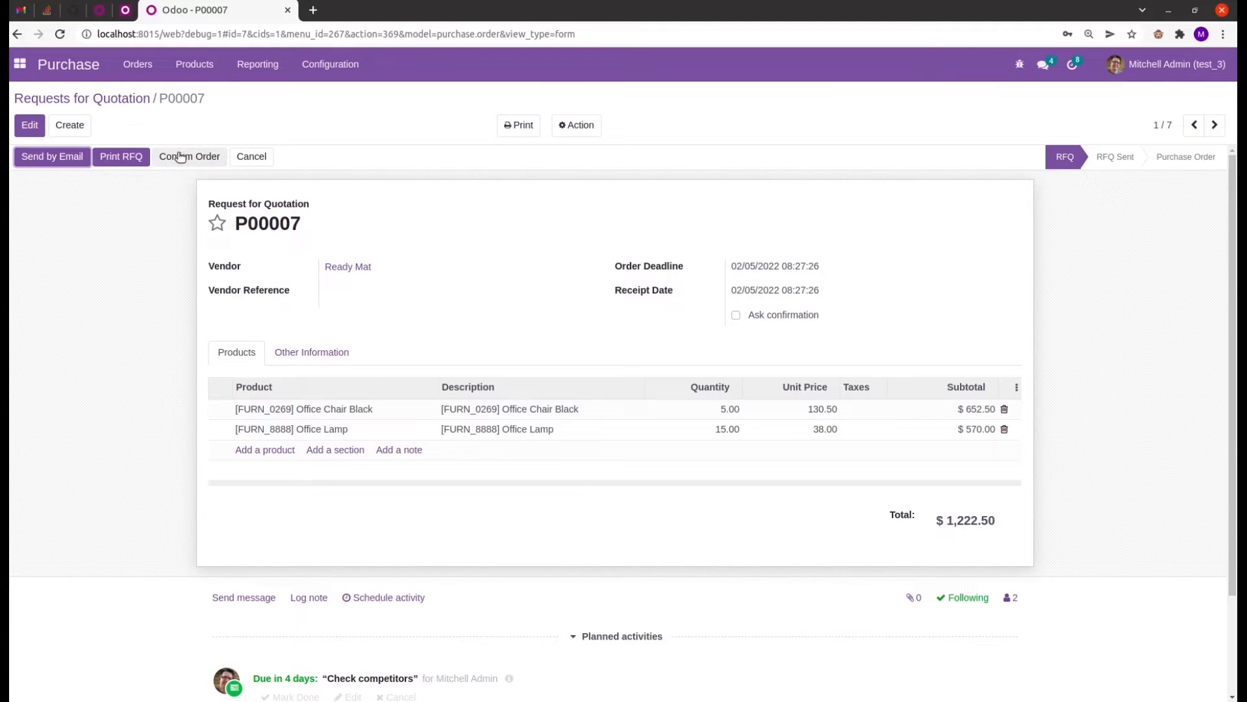
Confirm P00007 so it becomes a purchase order dated 02/06/2022.
{"action": "left_click", "coordinate": [190, 156]}
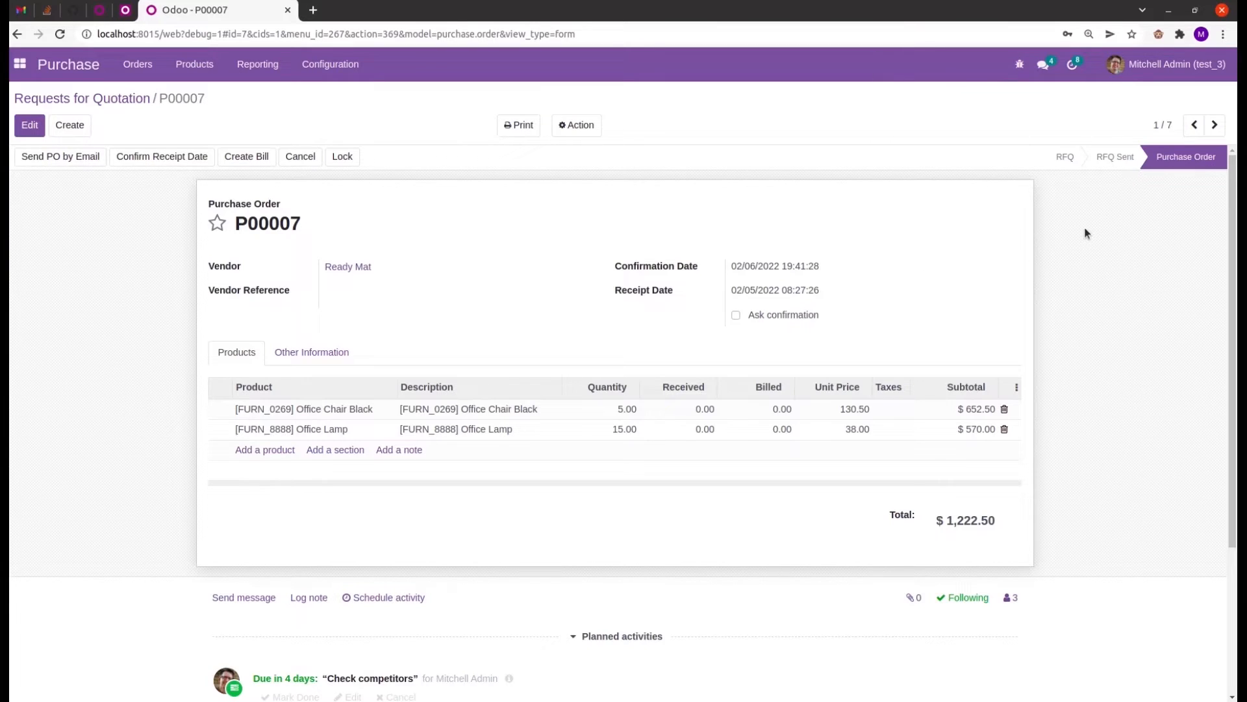
{"action": "mouse_move", "coordinate": [1070, 157]}
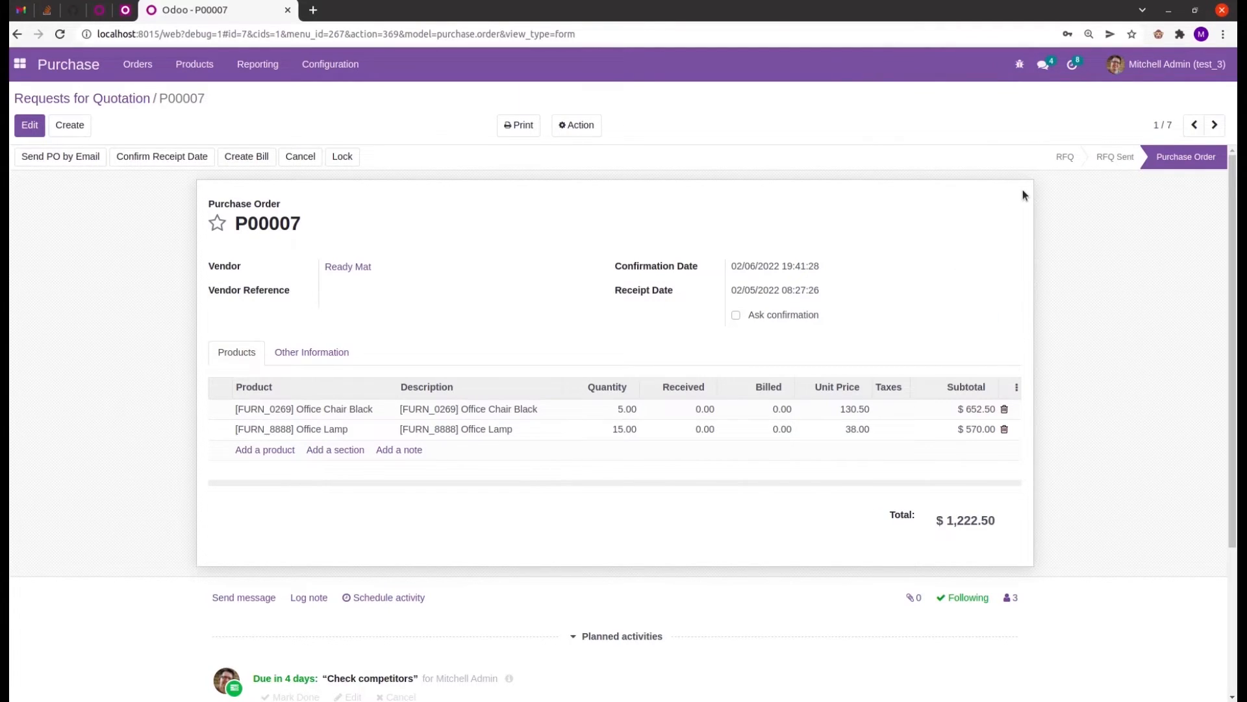
{"action": "mouse_move", "coordinate": [442, 211]}
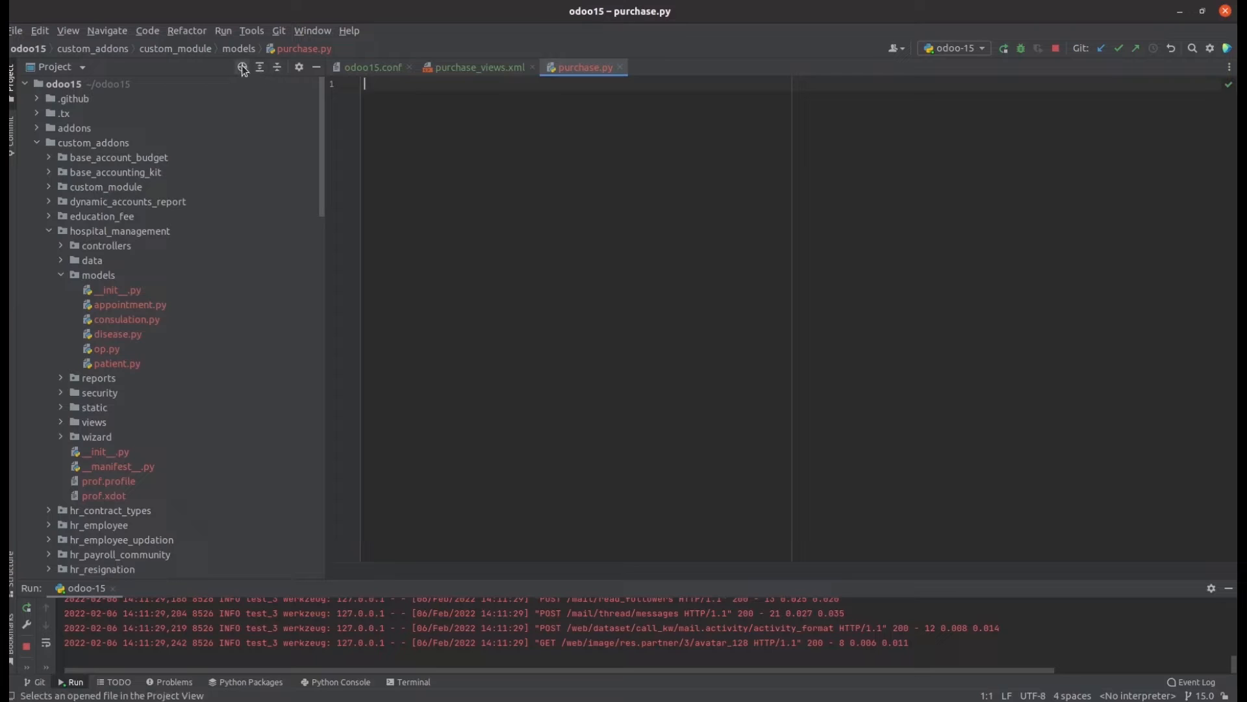
Locate and show the empty purchase.py under custom_module/models in the project tree.
{"action": "left_click", "coordinate": [243, 66]}
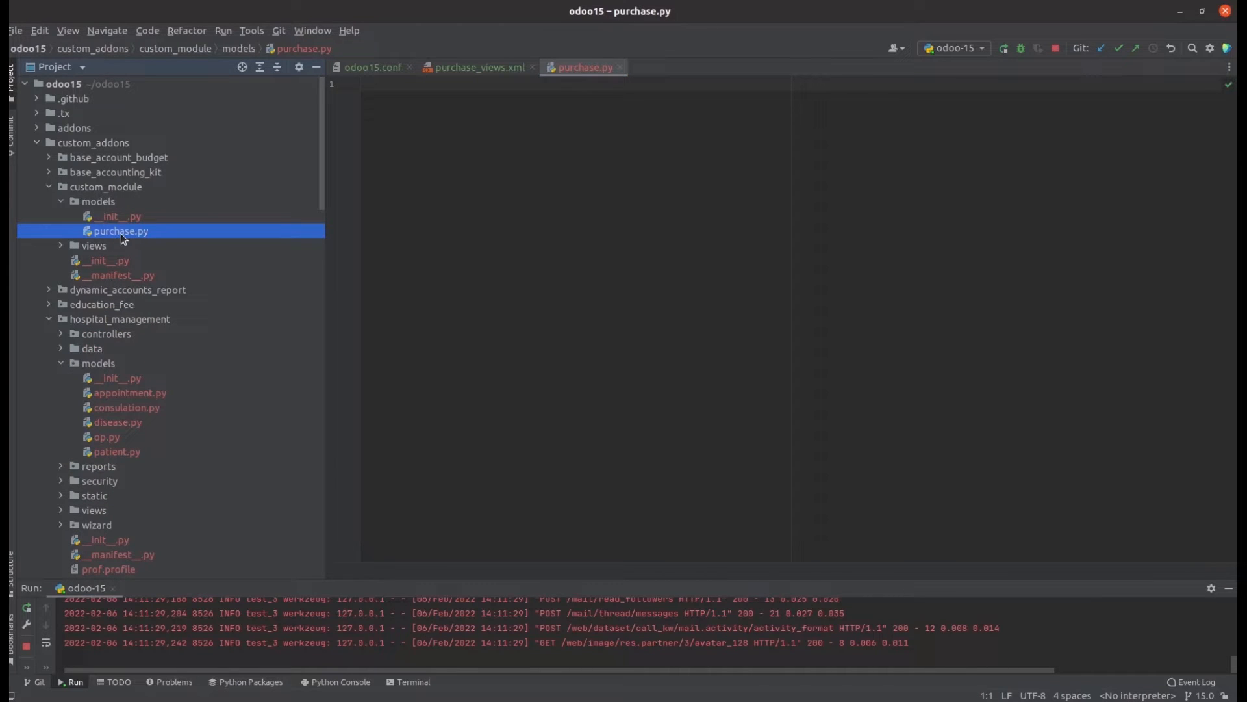
{"action": "left_click", "coordinate": [376, 86]}
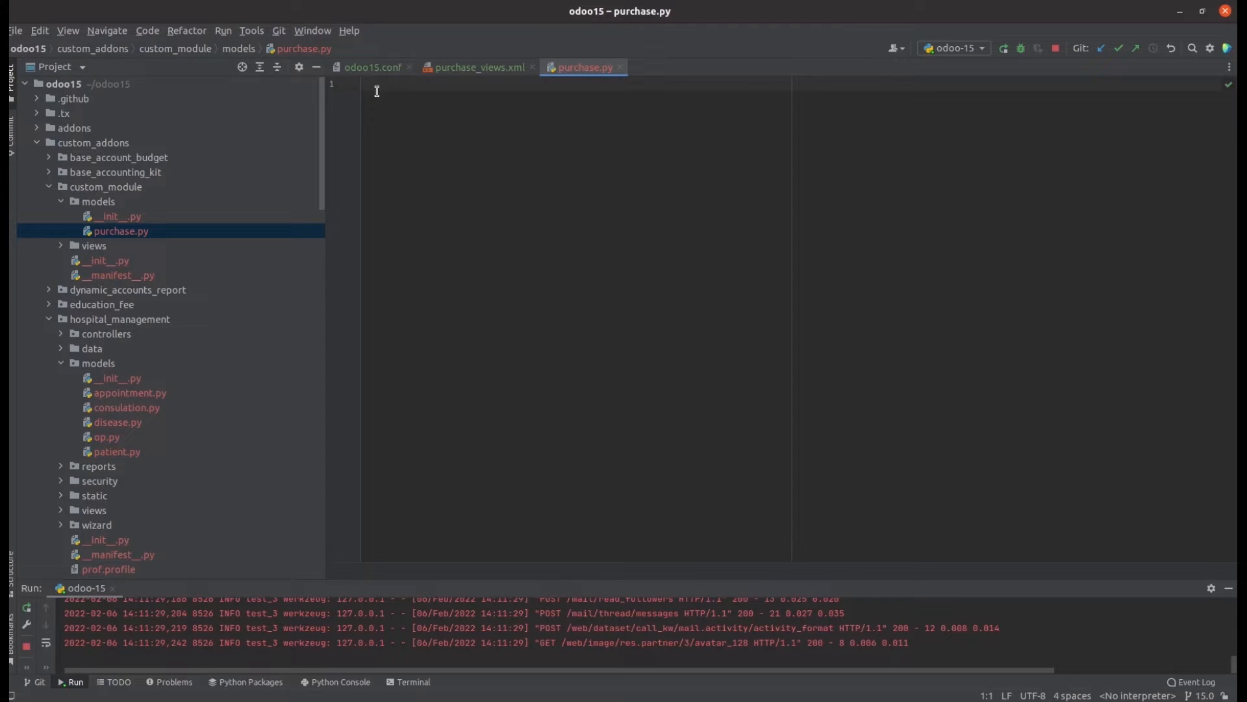
Import models and fields from odoo at the top of purchase.py.
{"action": "type", "text": "from o"}
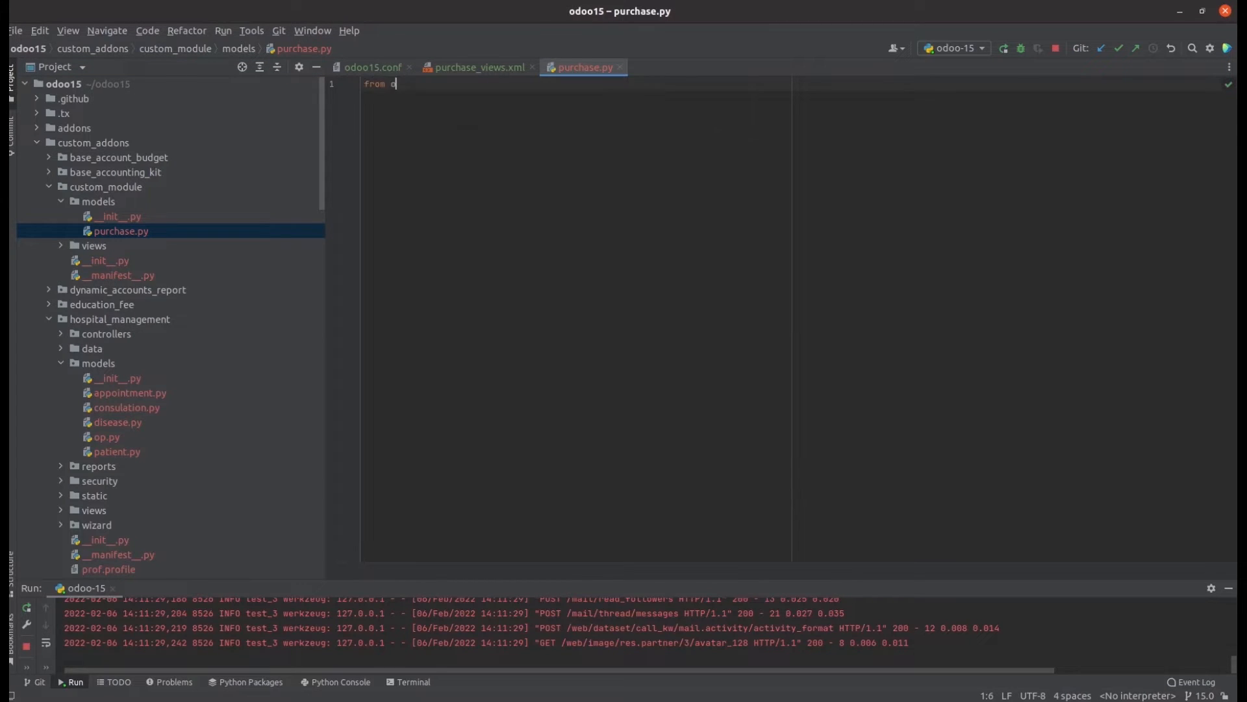
{"action": "type", "text": "doo import models"}
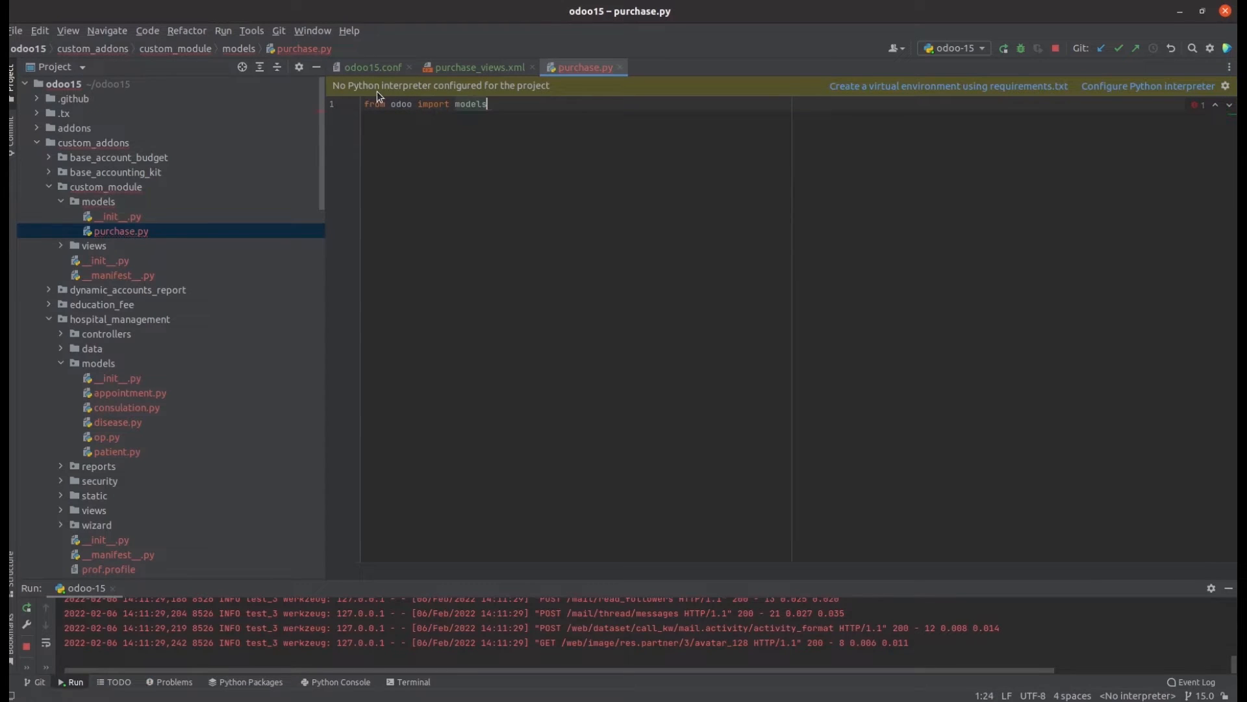
{"action": "type", "text": ",fields"}
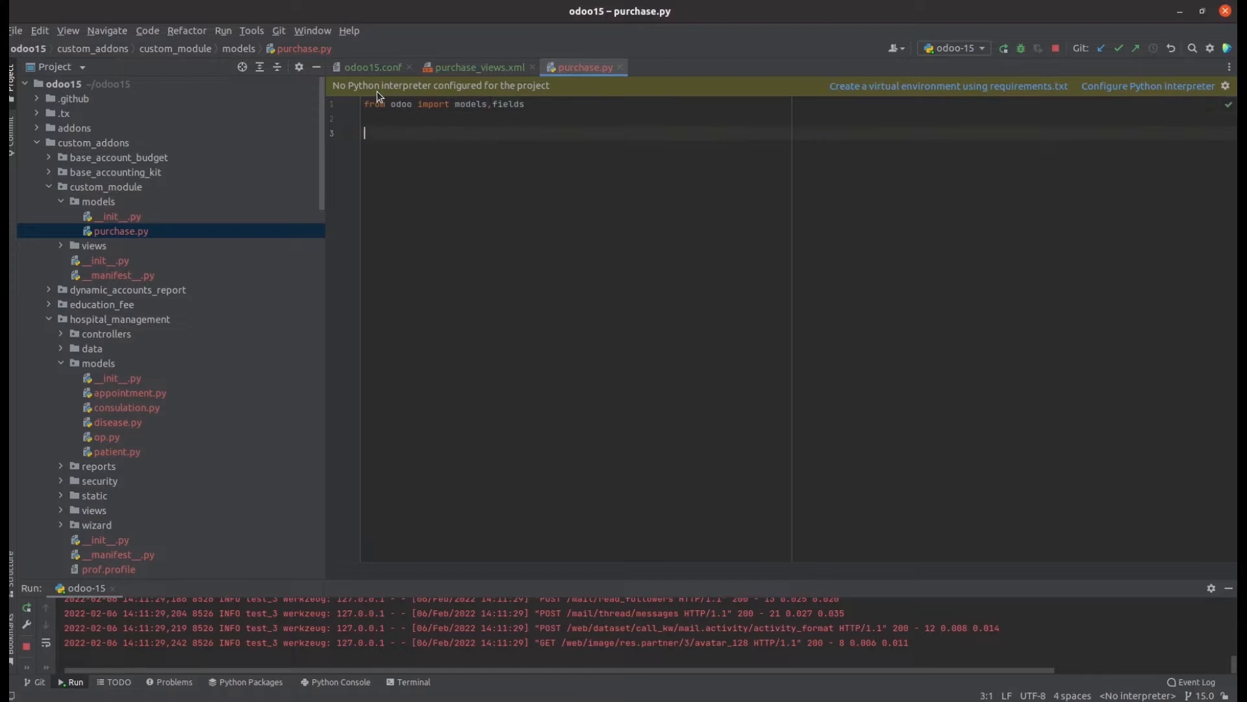
Define class PurchaseorderInherit(models.Model) with _inherit = 'purchase.order'.
{"action": "type", "text": "class"}
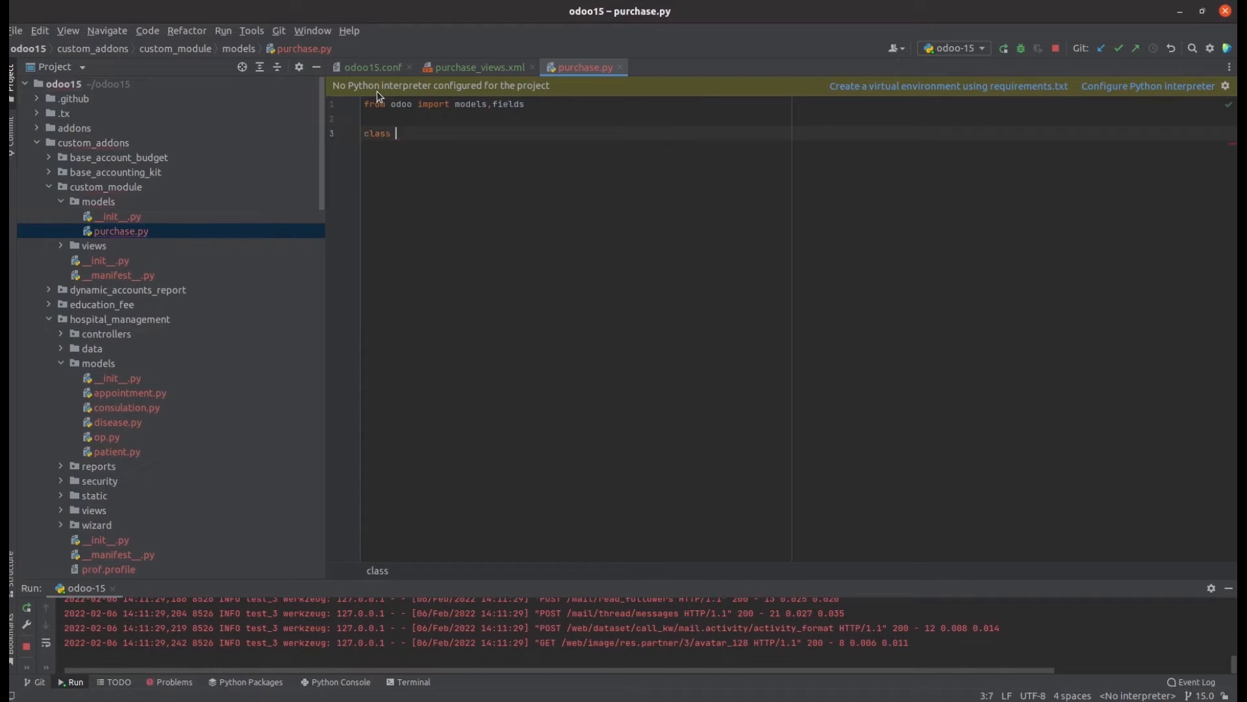
{"action": "type", "text": "Purcahse"}
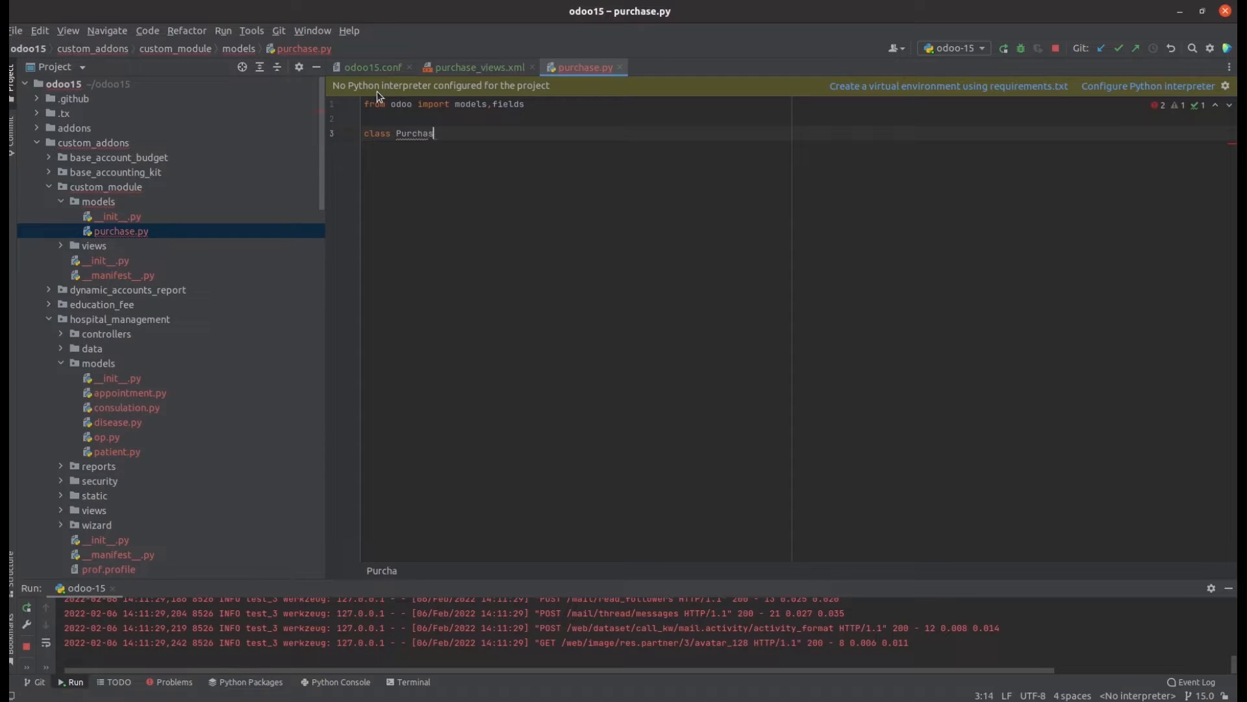
{"action": "type", "text": "e"}
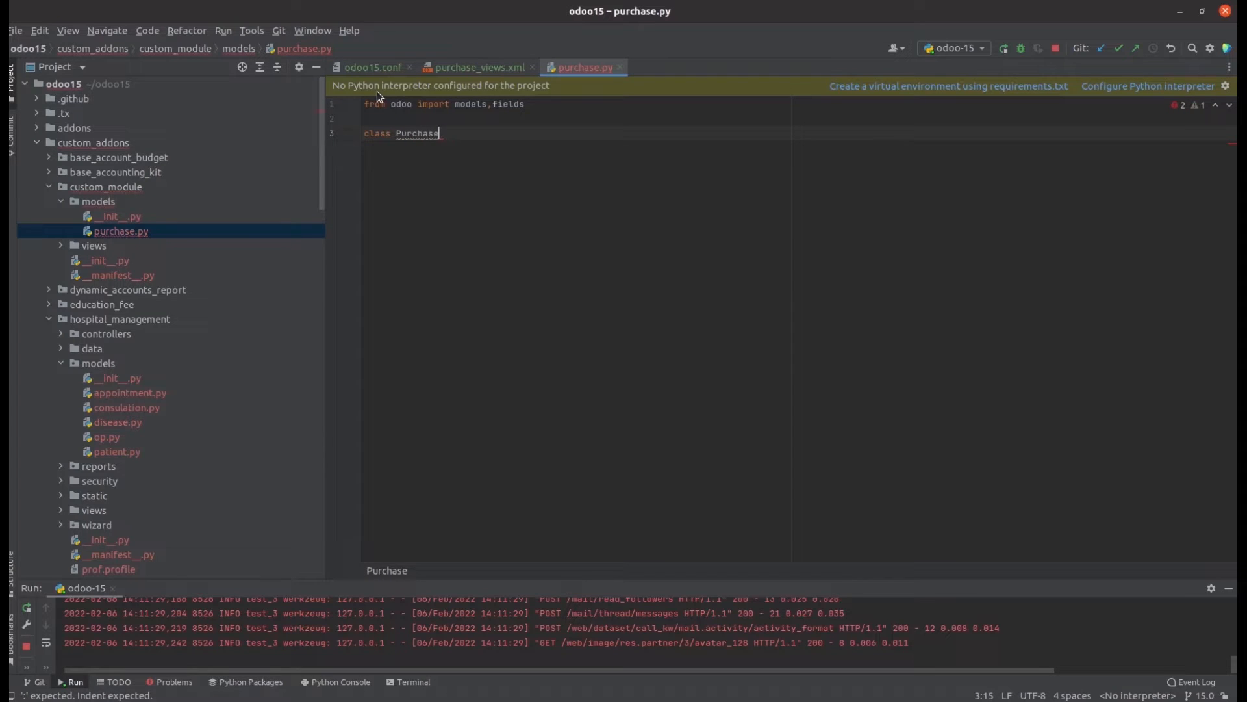
{"action": "type", "text": "orderInherit"}
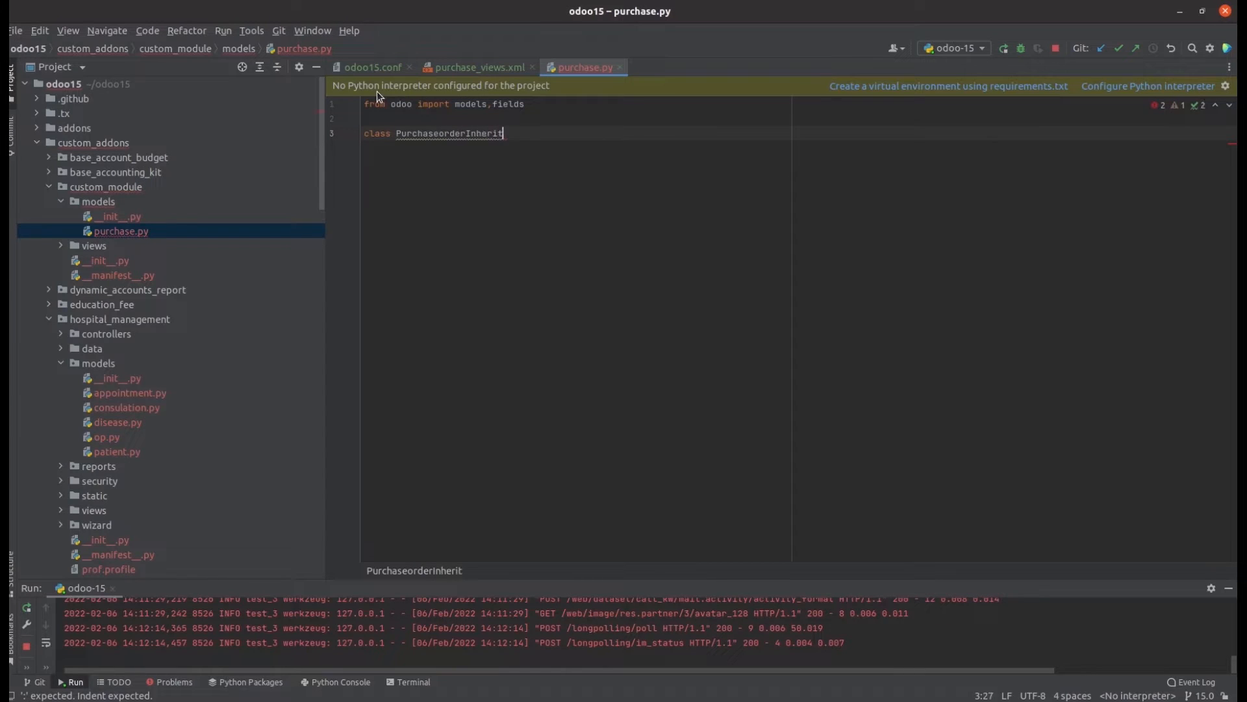
{"action": "type", "text": "(models."}
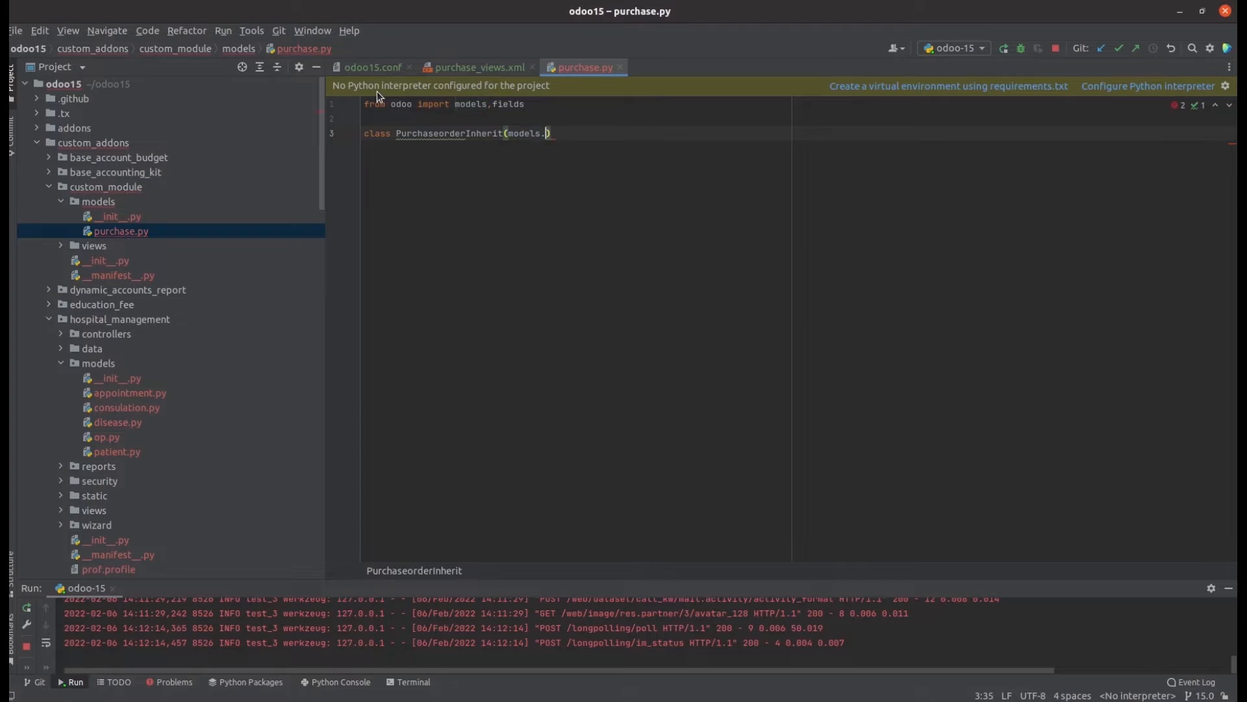
{"action": "type", "text": "Model):"}
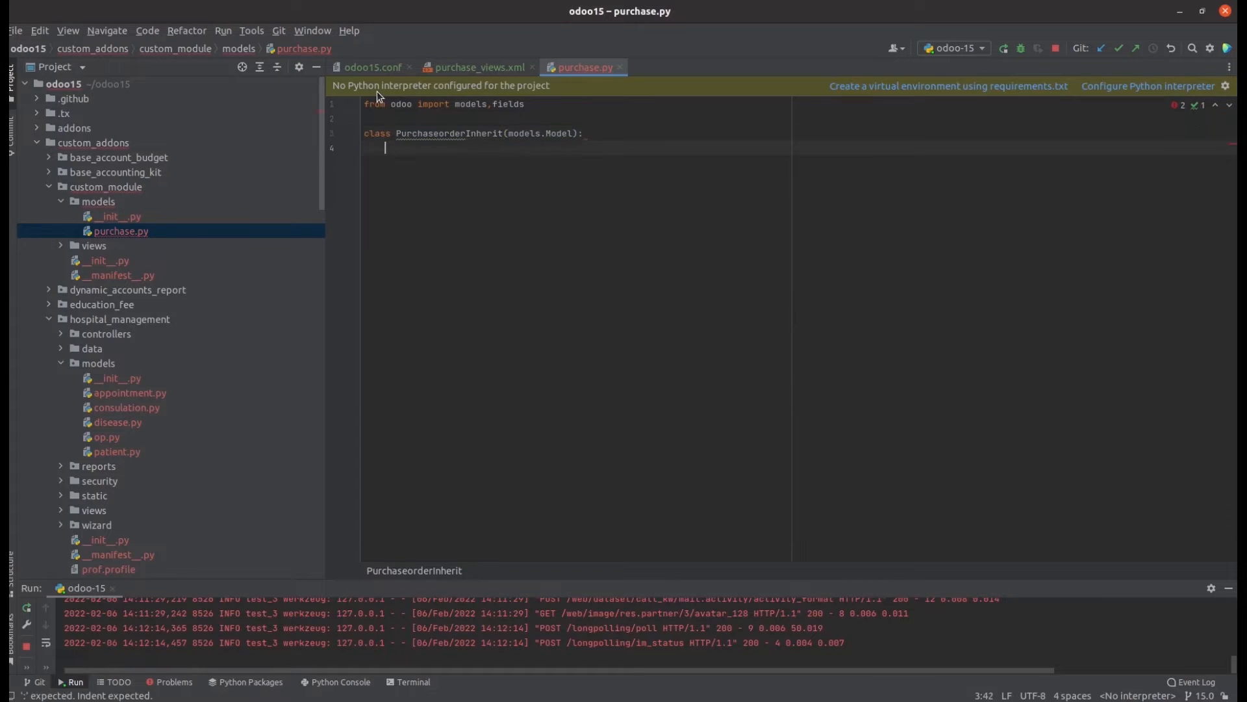
{"action": "type", "text": "_inherit = 'purchase."}
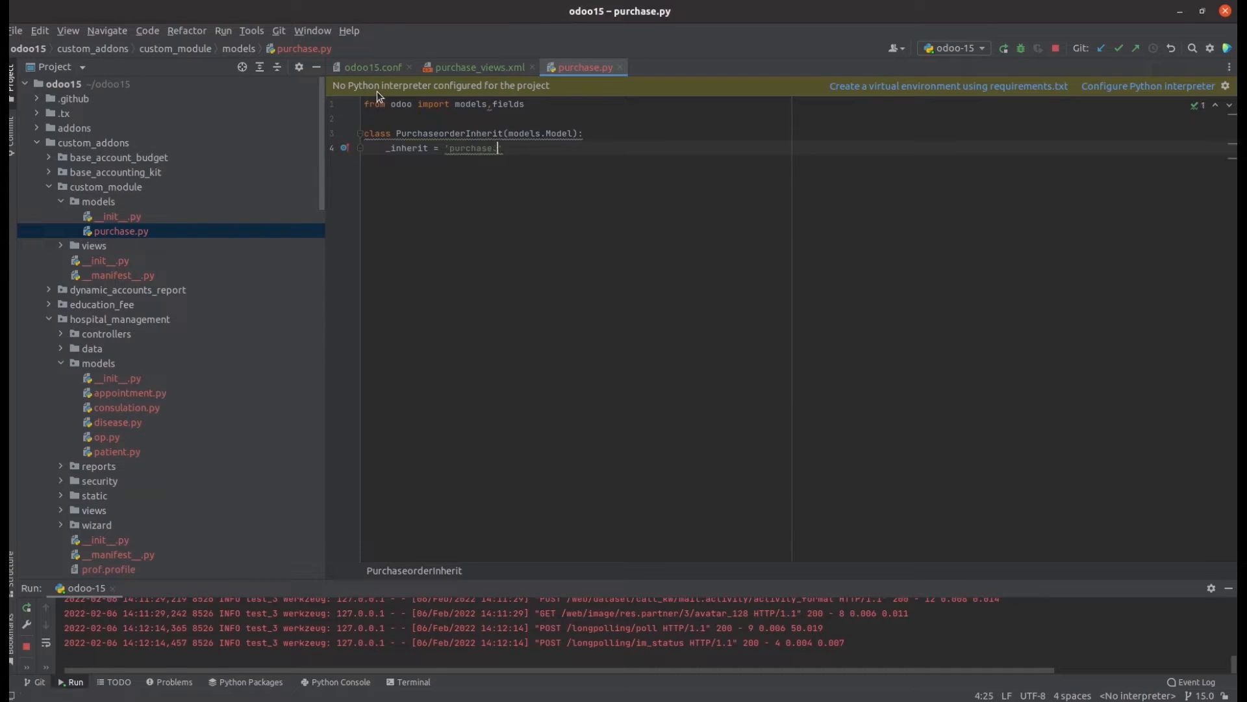
{"action": "type", "text": "order"}
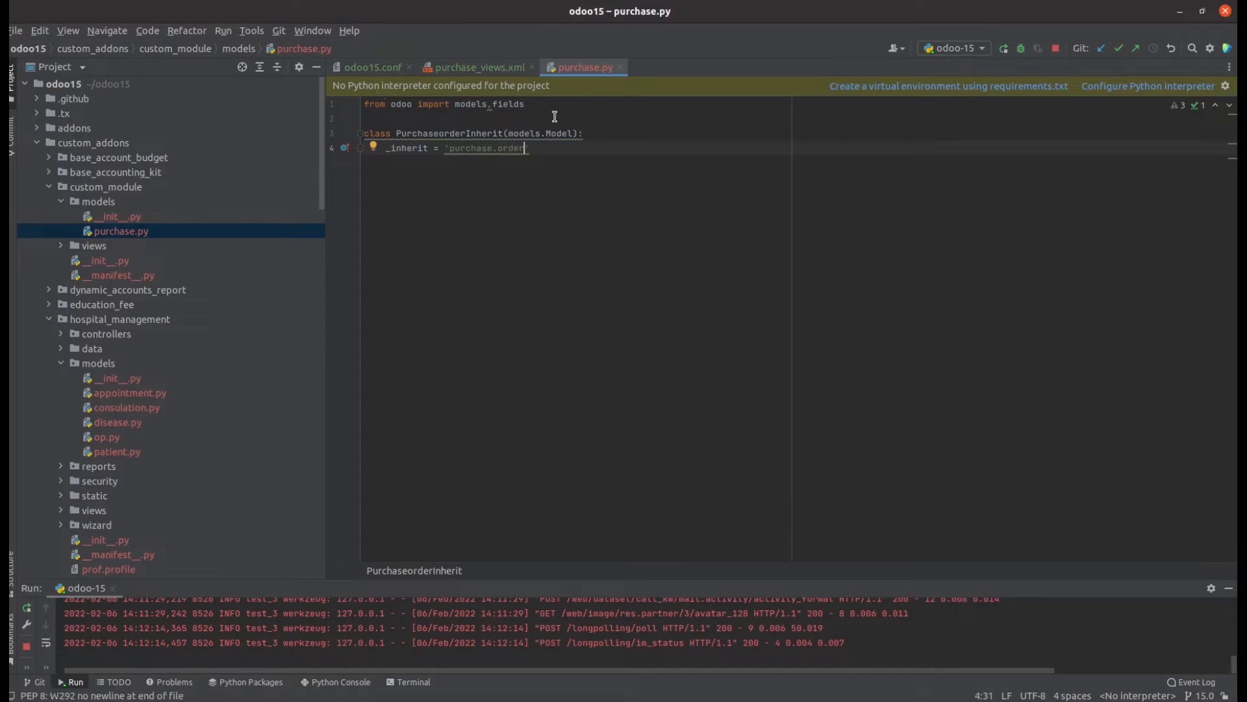
Add state = fields.Selection(selection_add=[('wait','Waiting'),('sent',)]) to the inherited model.
{"action": "key", "text": "enter"}
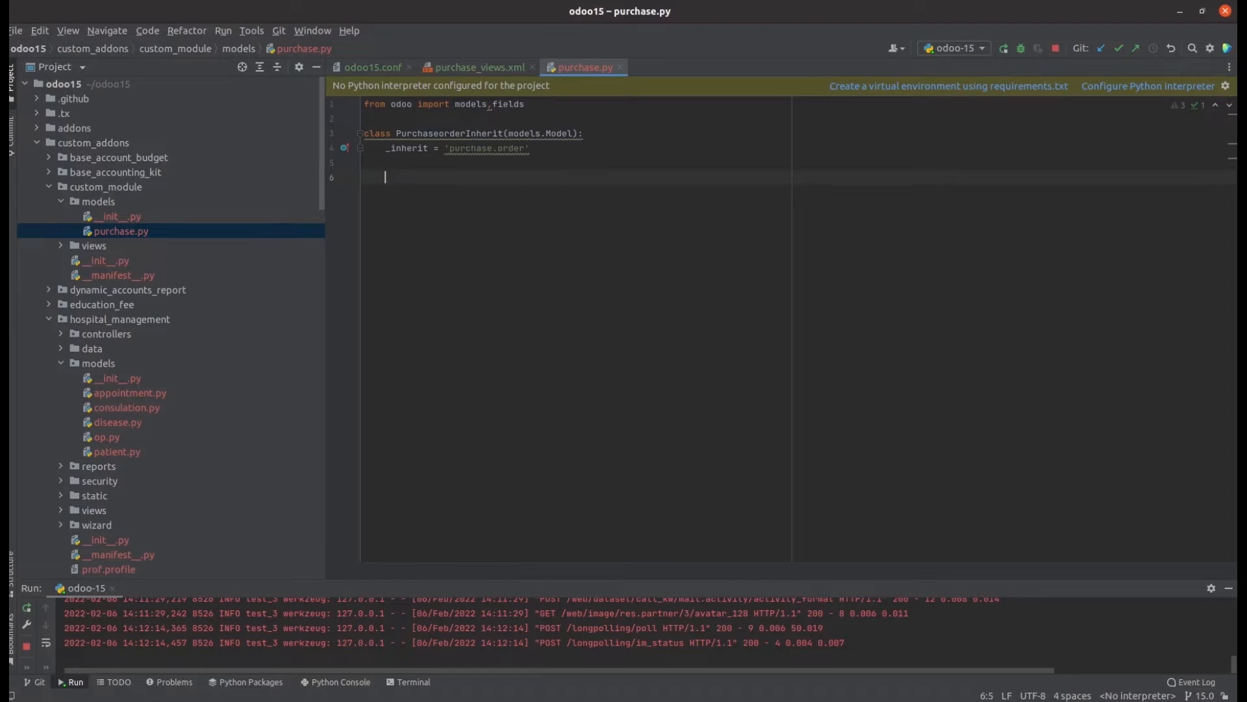
{"action": "type", "text": "state ="}
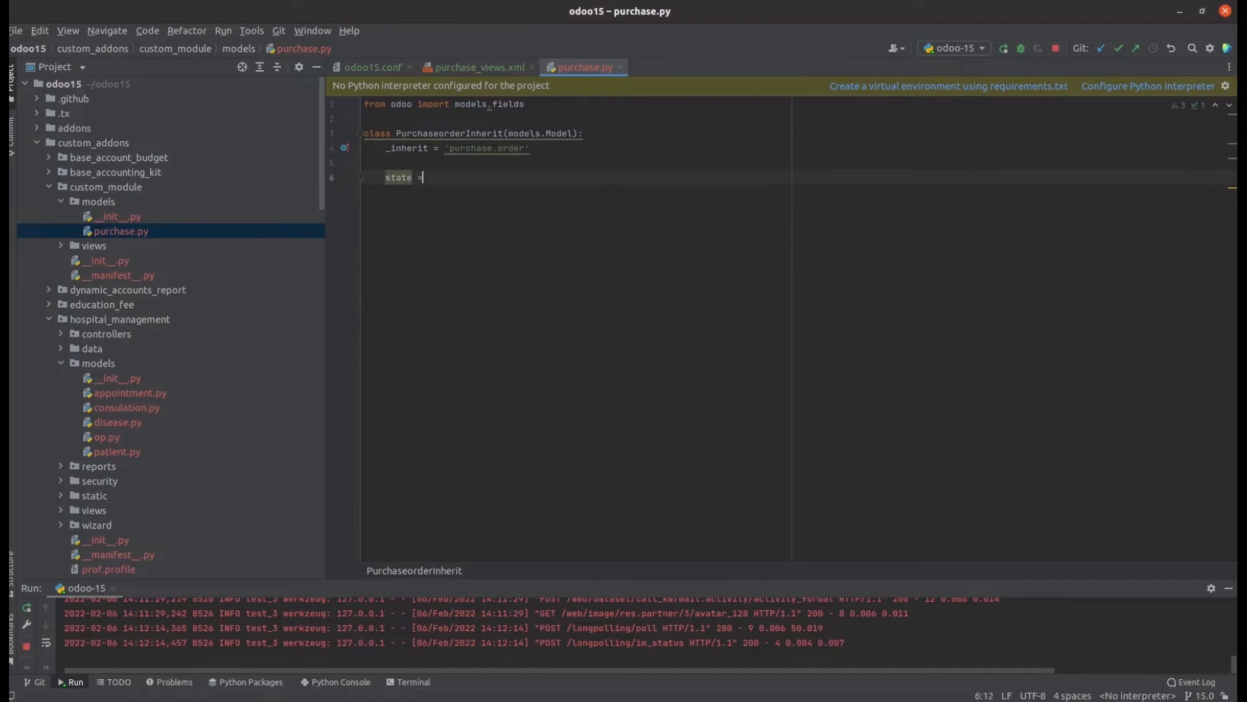
{"action": "type", "text": "fields.Selection("}
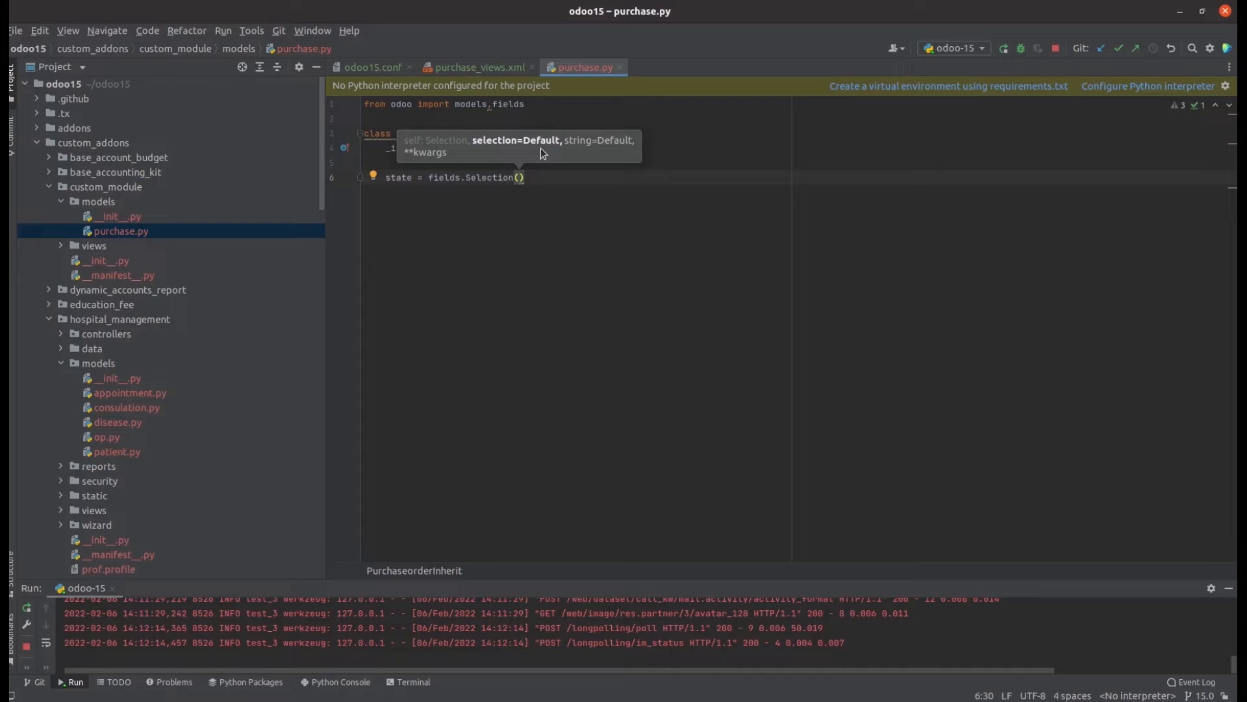
{"action": "type", "text": "selection"}
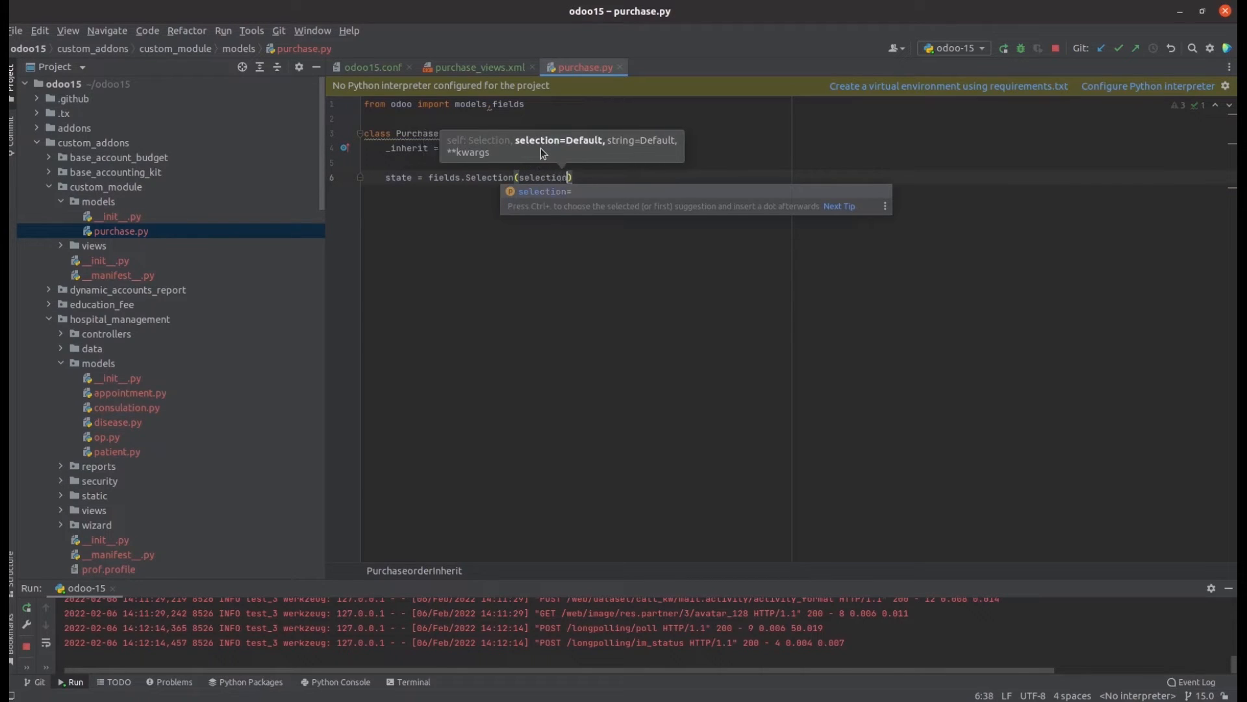
{"action": "type", "text": "_add="}
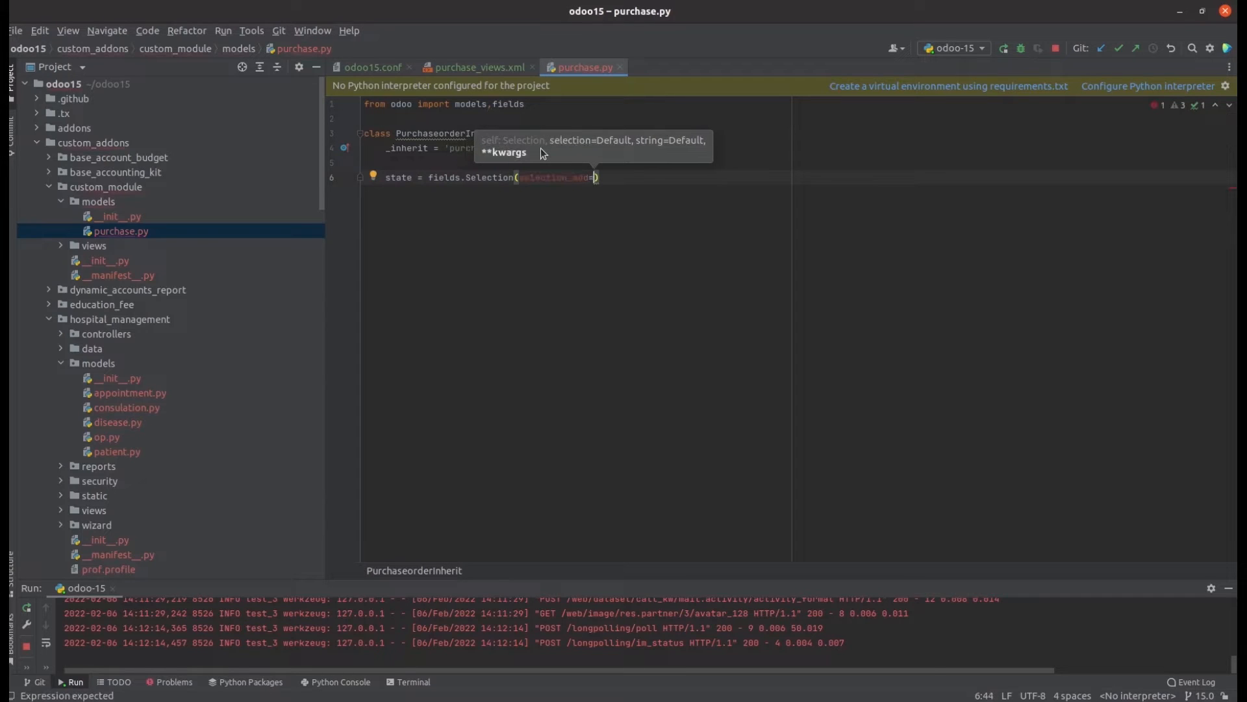
{"action": "type", "text": "[]"}
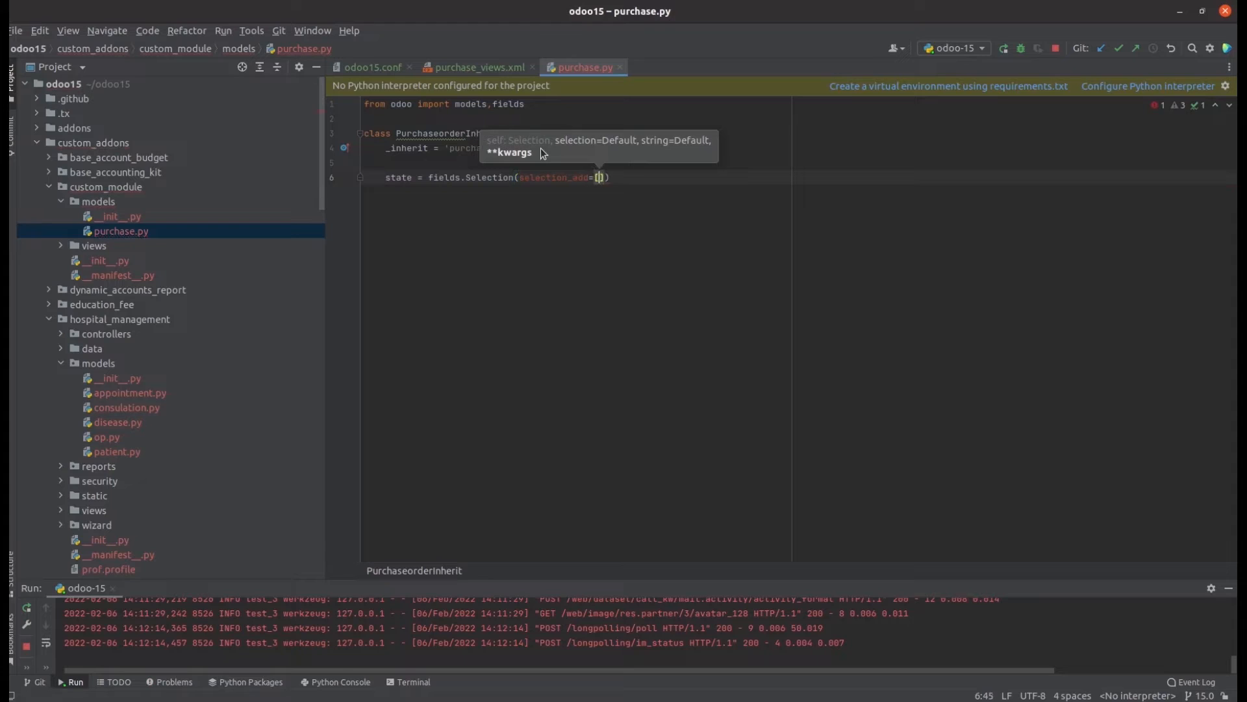
{"action": "type", "text": "("}
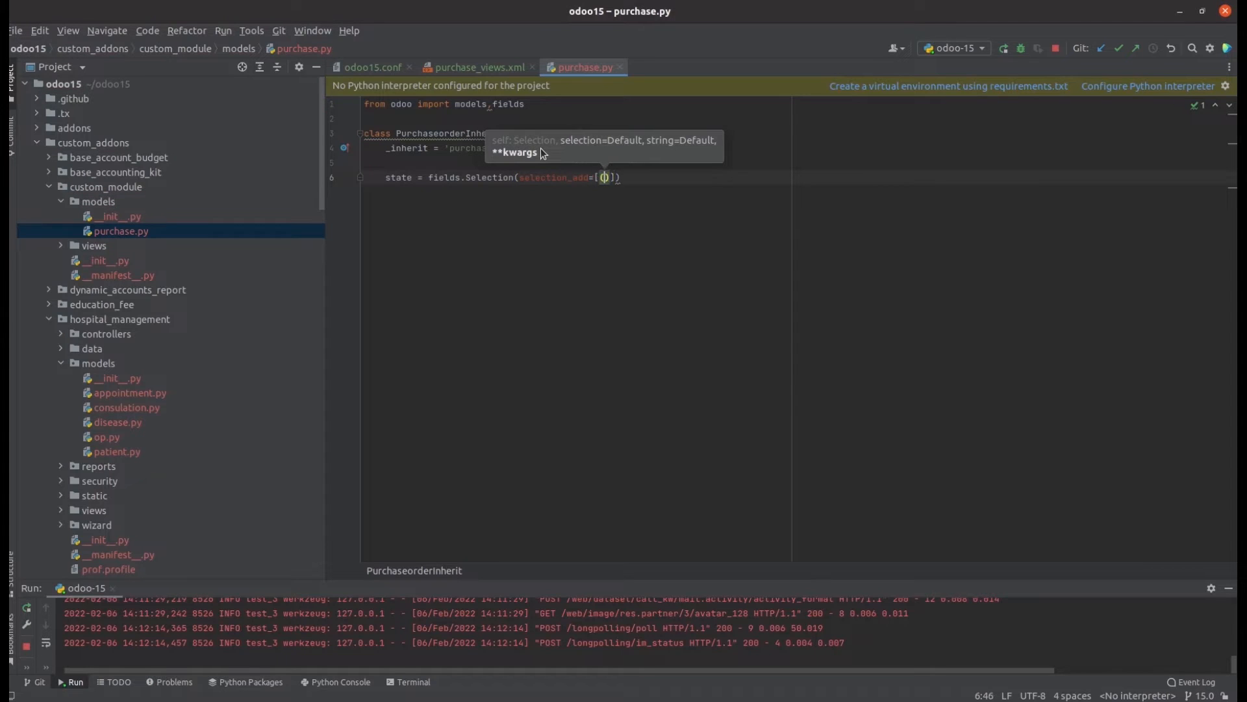
{"action": "type", "text": "'wait'"}
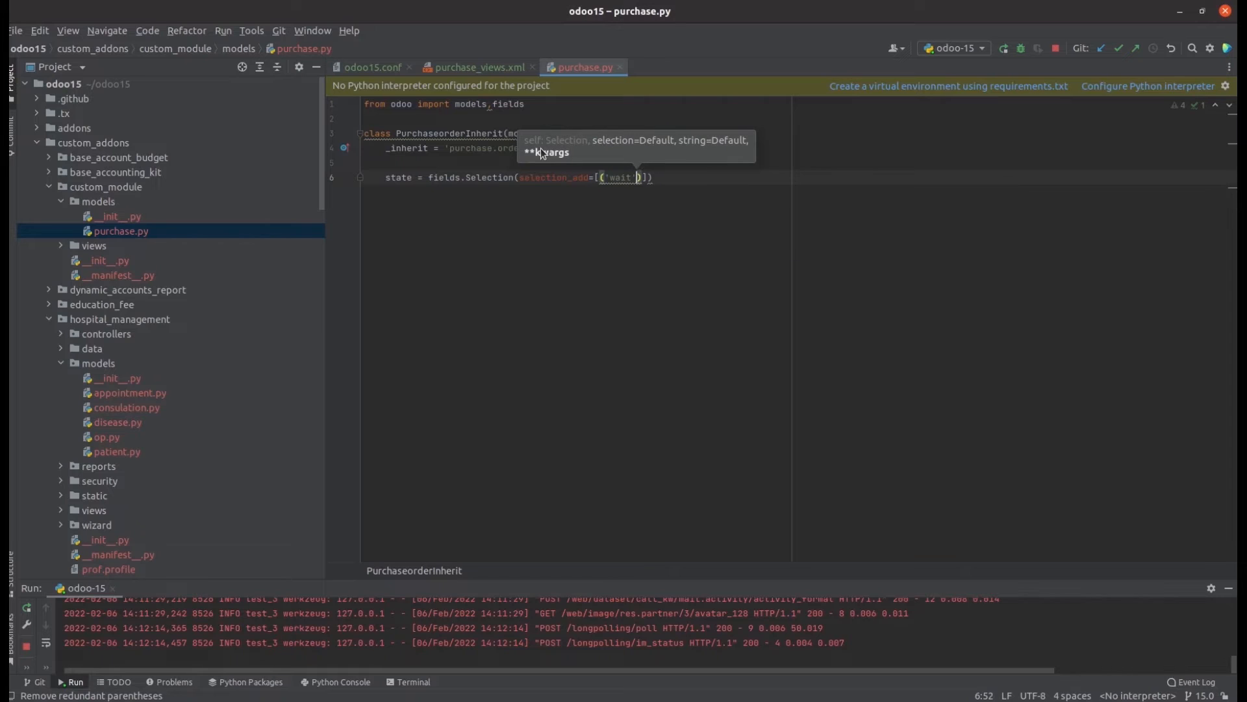
{"action": "type", "text": ",'Waiting"}
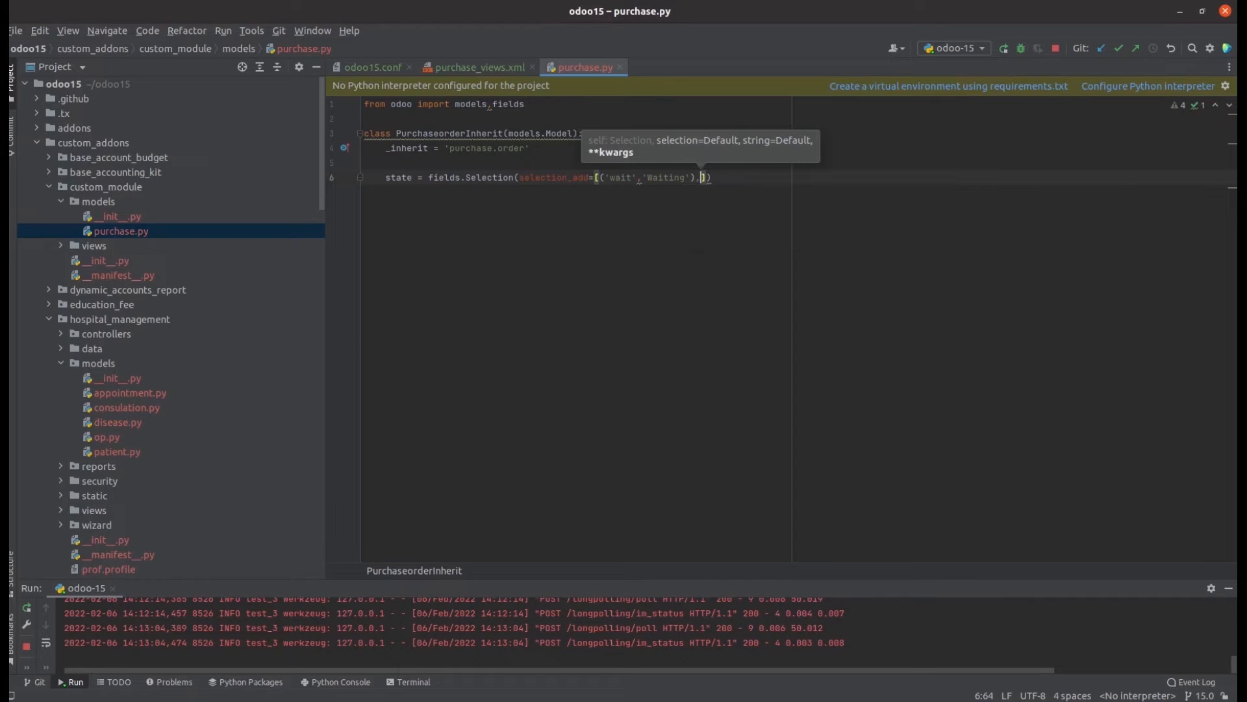
{"action": "type", "text": "()"}
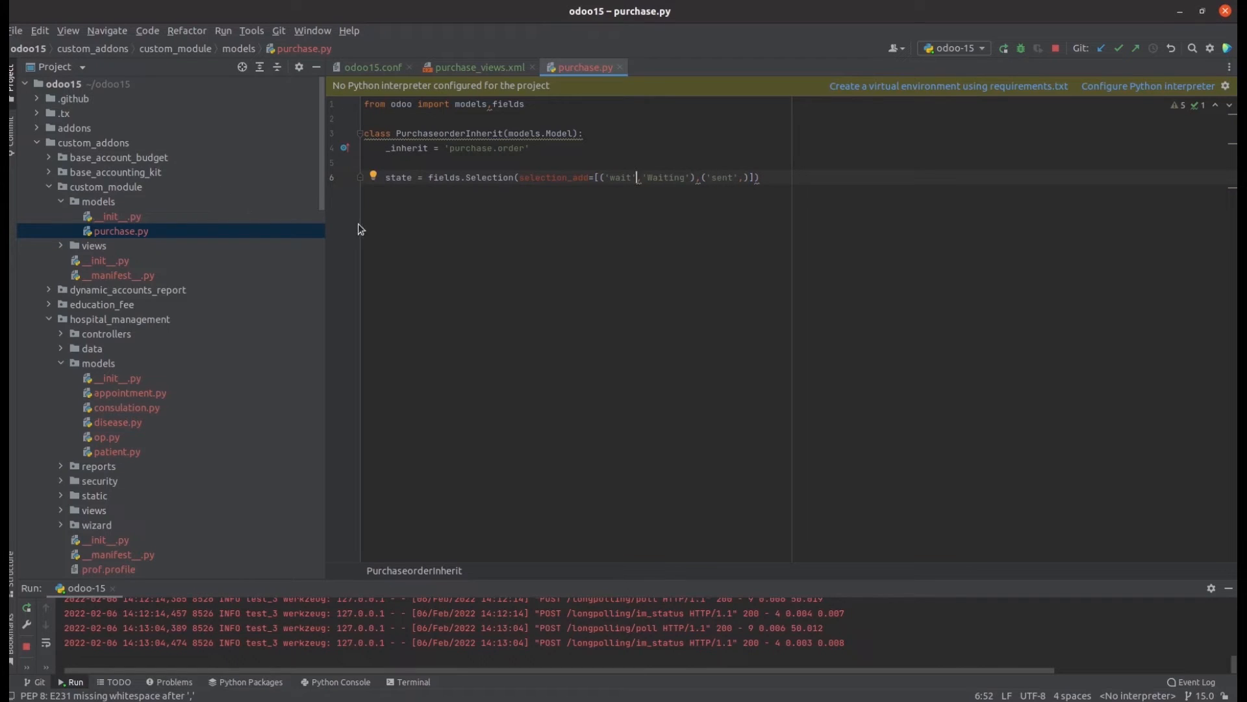
{"action": "mouse_move", "coordinate": [416, 194]}
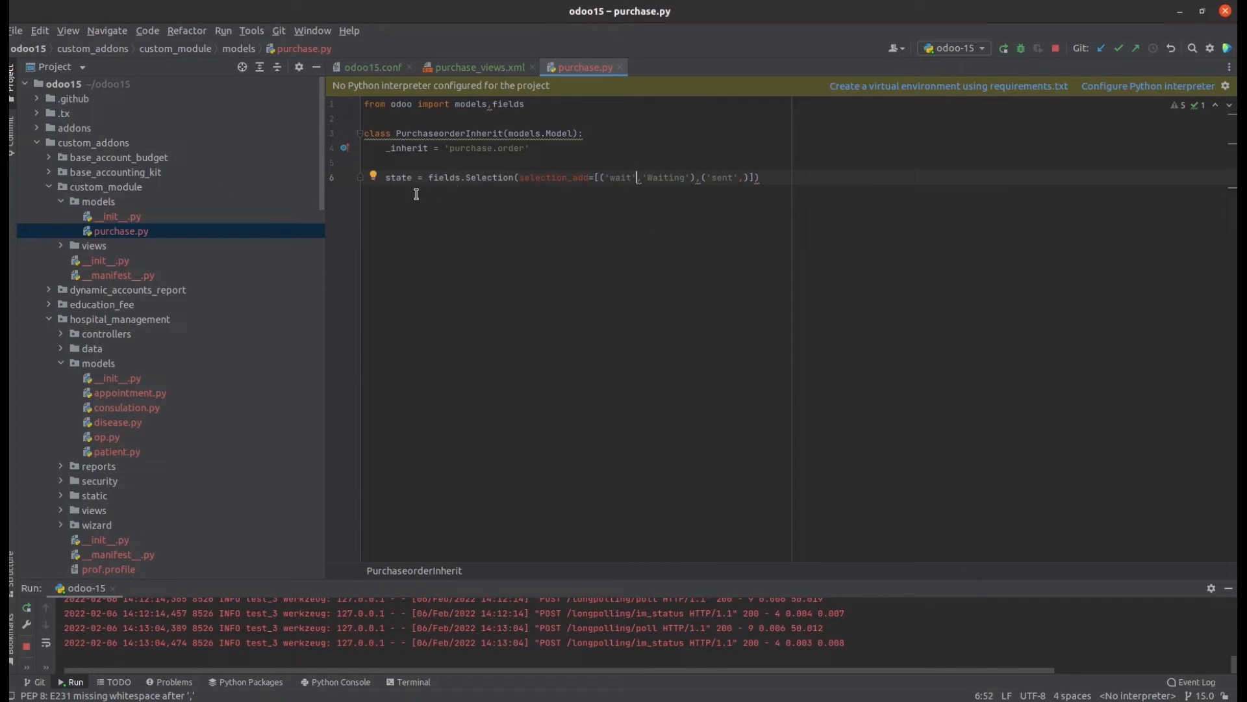
{"action": "mouse_move", "coordinate": [619, 196]}
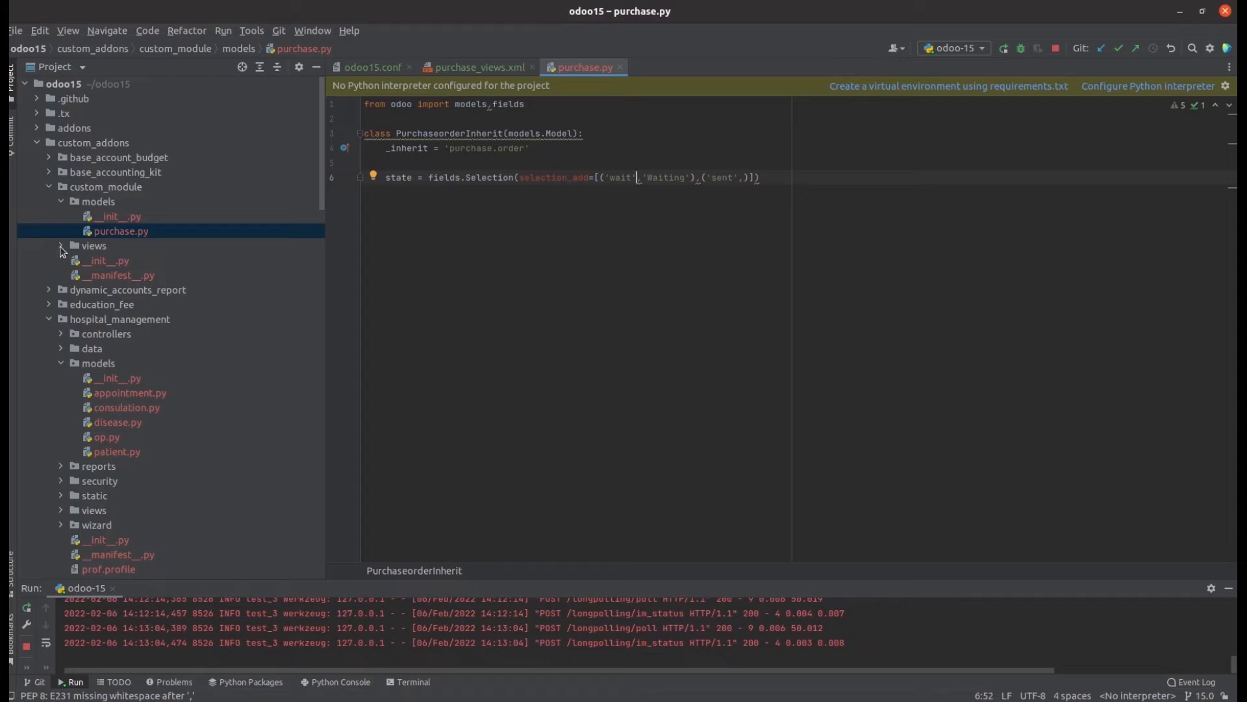
In purchase_views.xml's arch, begin a <field name="state" position element for replacement.
{"action": "left_click", "coordinate": [139, 260]}
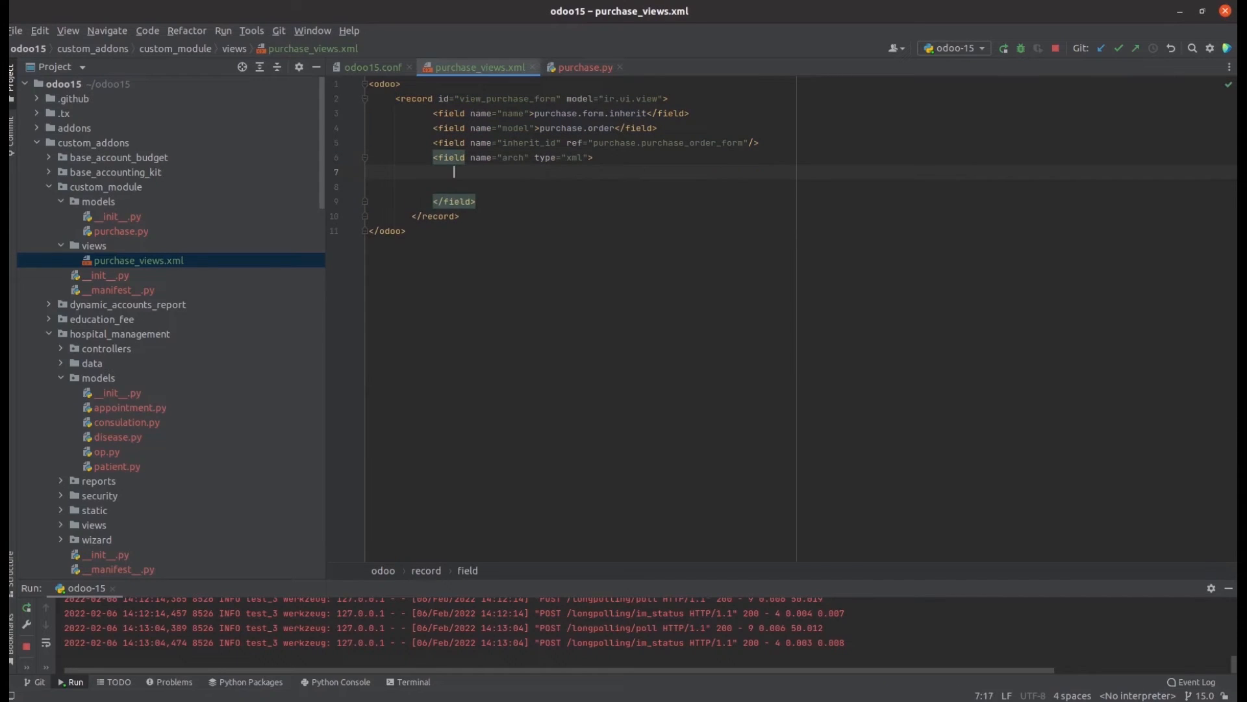
{"action": "type", "text": "<"}
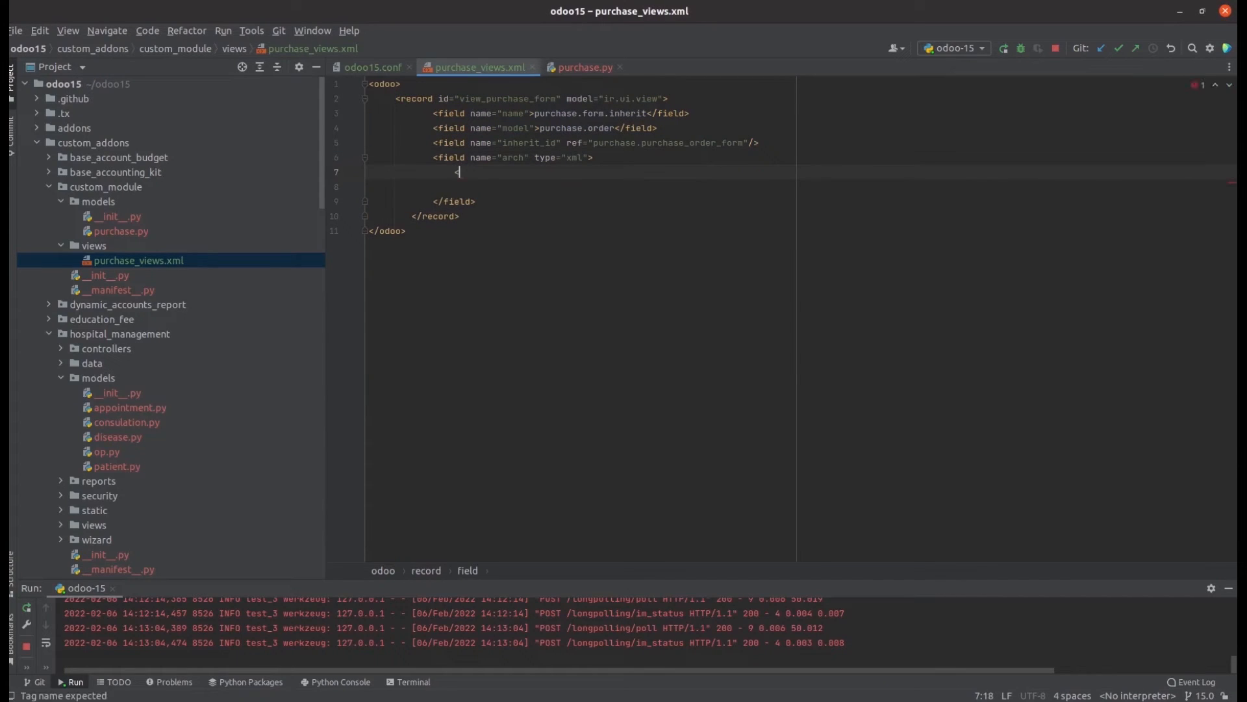
{"action": "type", "text": "<field name=\""}
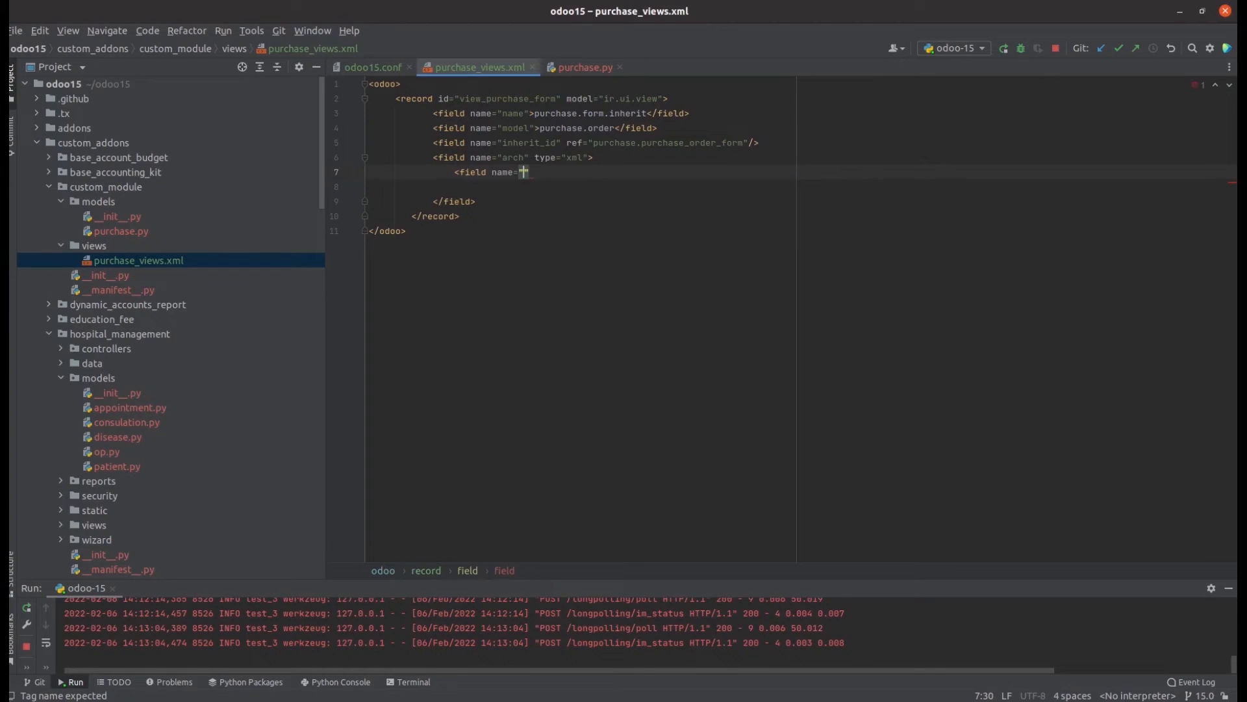
{"action": "type", "text": "state"}
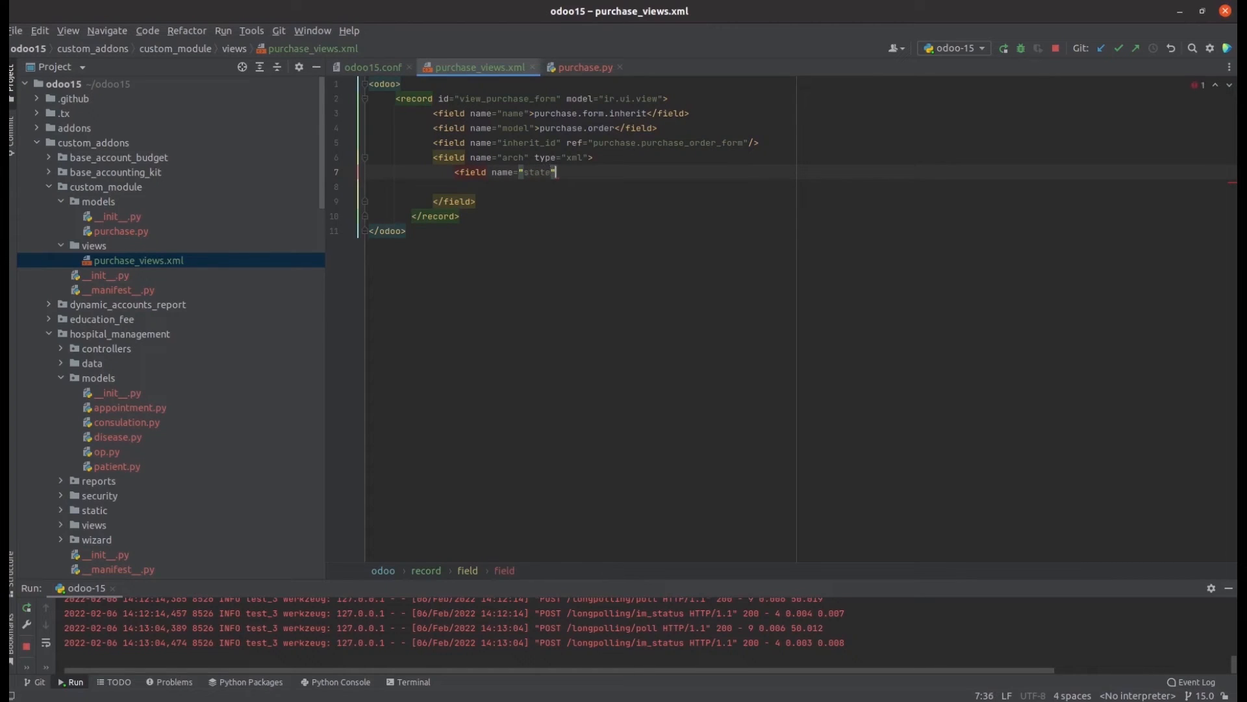
{"action": "type", "text": "re"}
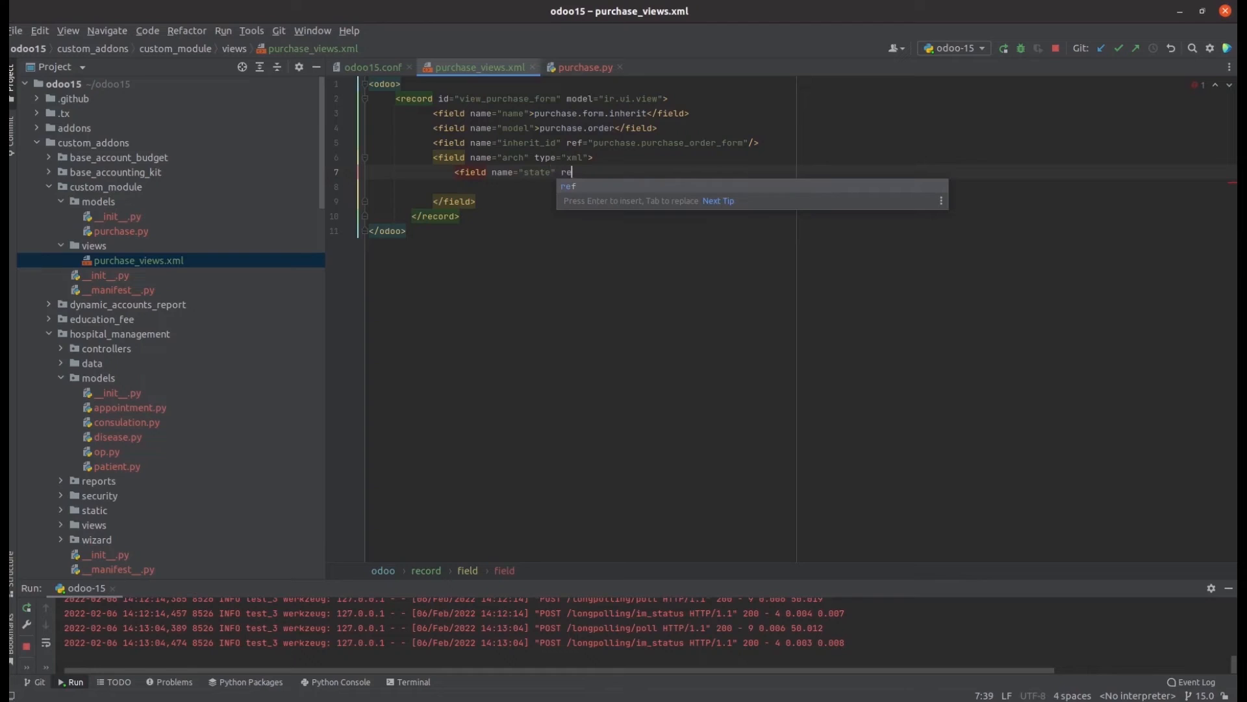
{"action": "type", "text": "pos"}
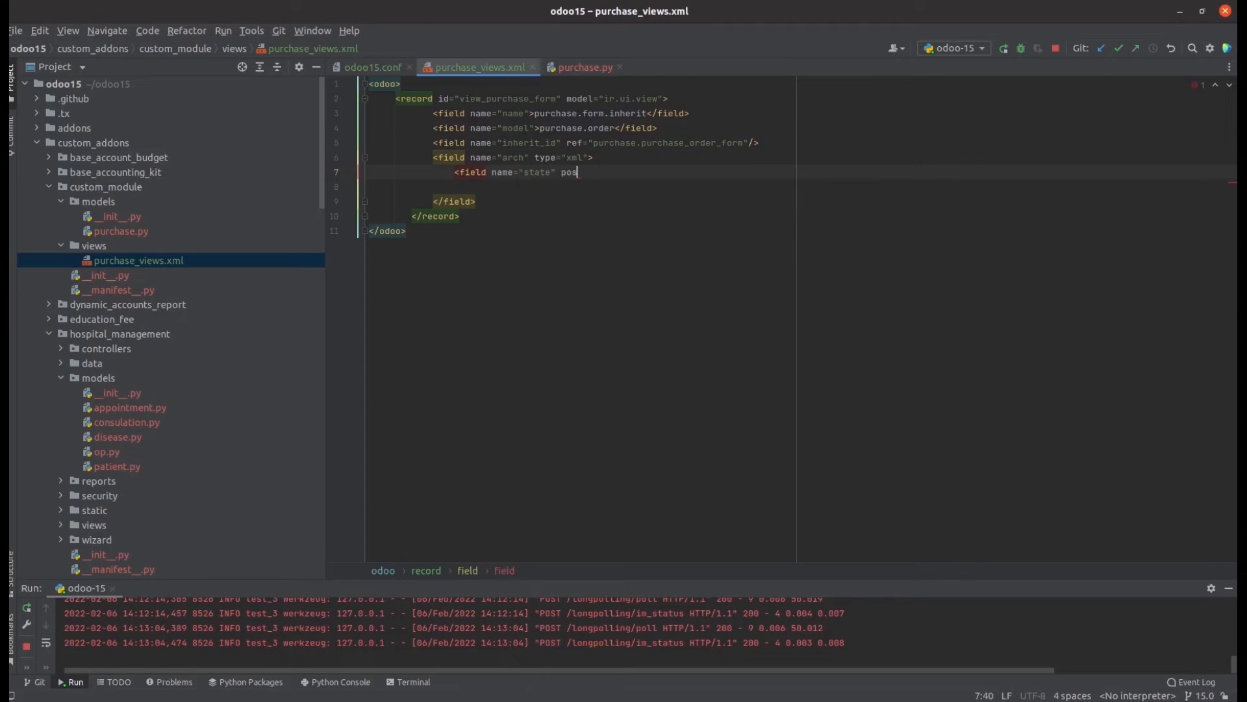
{"action": "type", "text": "ition=\"replace\">"}
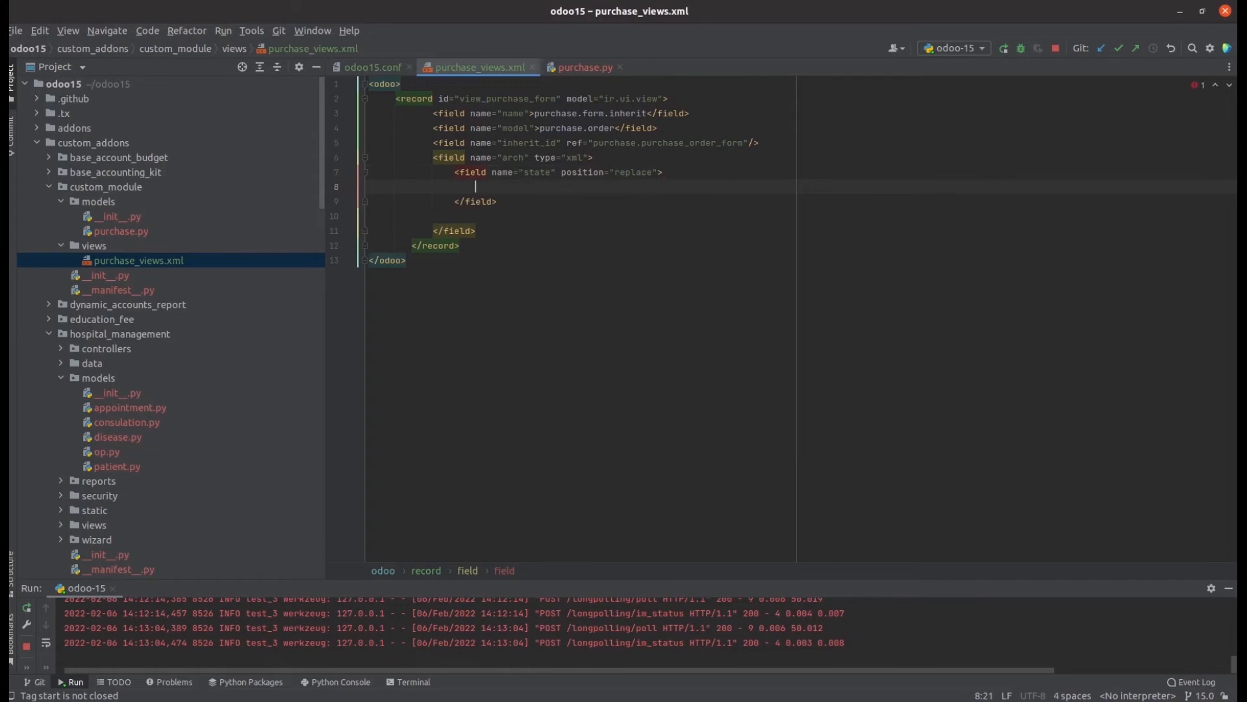
Add a read-only statusbar state field with statusbar_visible="draft,wait,sent,purchase".
{"action": "type", "text": "<field name=\"state\""}
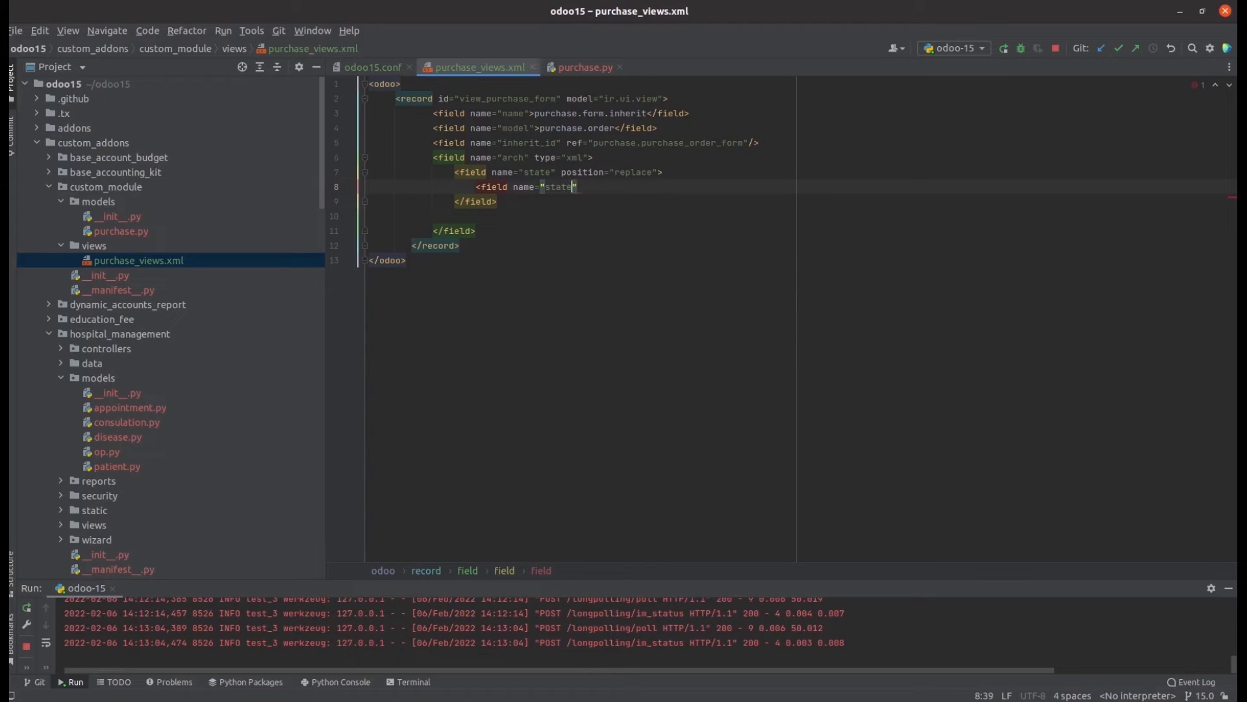
{"action": "type", "text": "widget=\"statusbar\""}
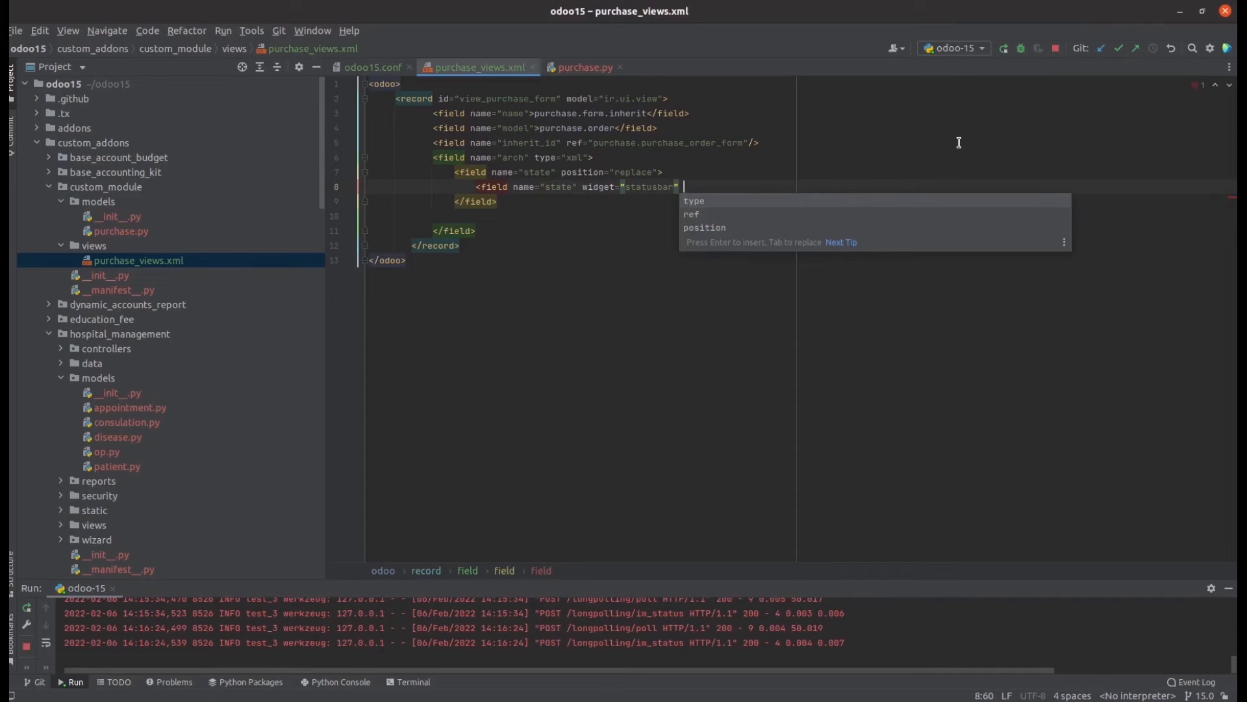
{"action": "type", "text": "statusbar"}
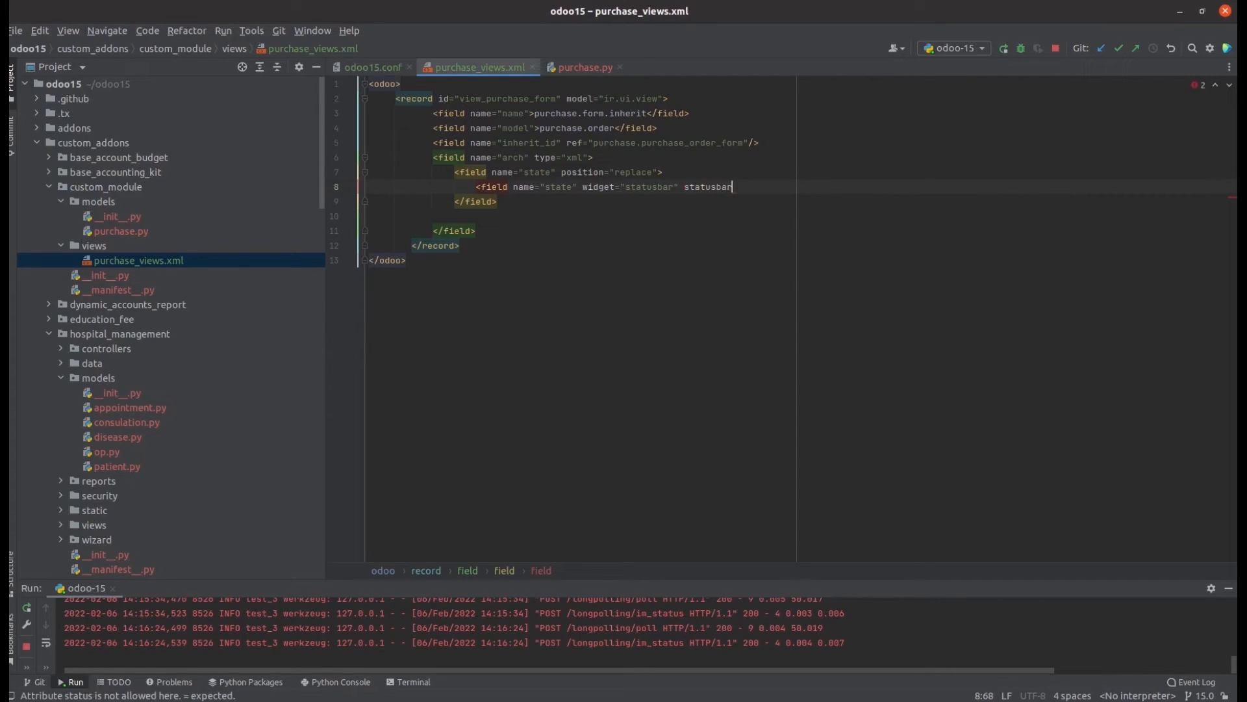
{"action": "type", "text": "_vis"}
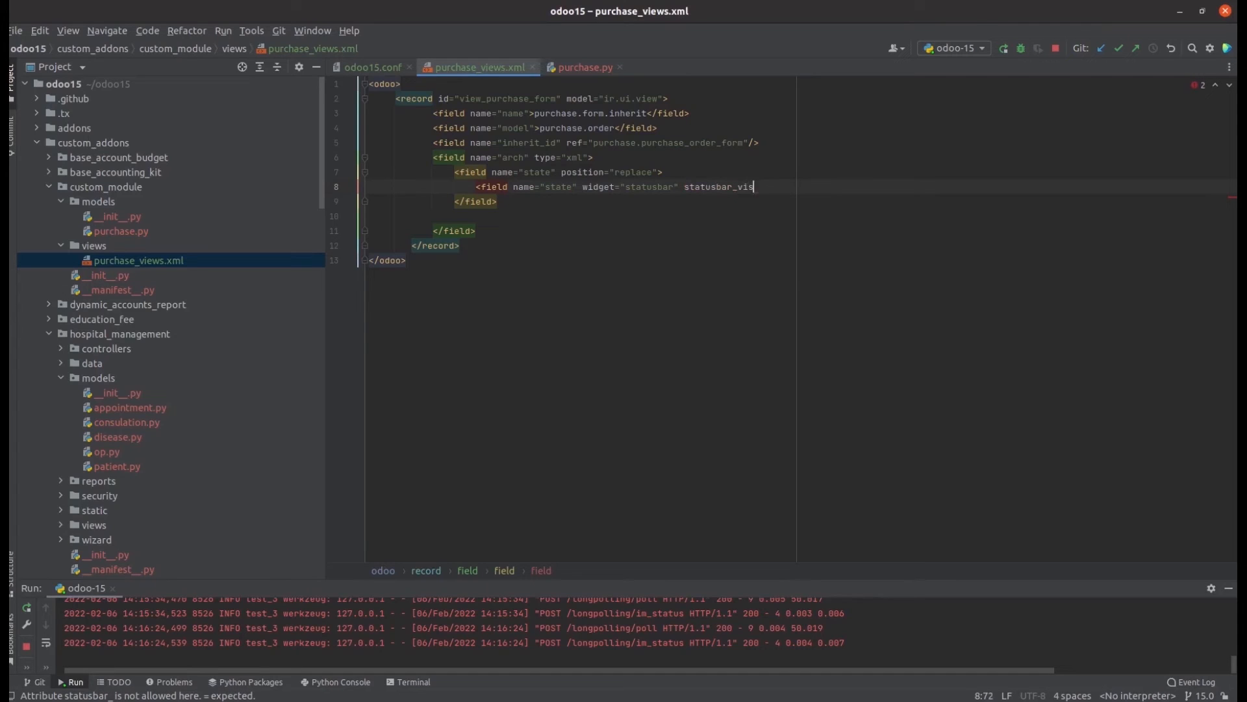
{"action": "type", "text": "ible=\"draft,wait,sent,p\""}
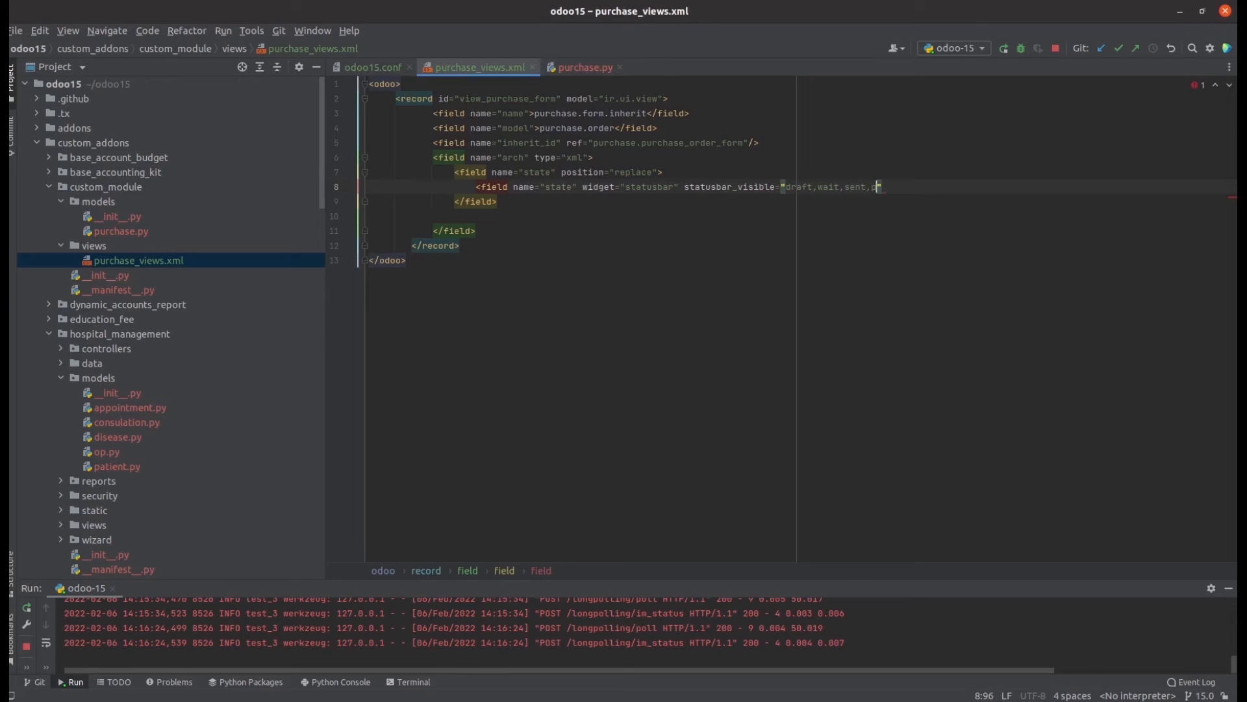
{"action": "type", "text": "urchase"}
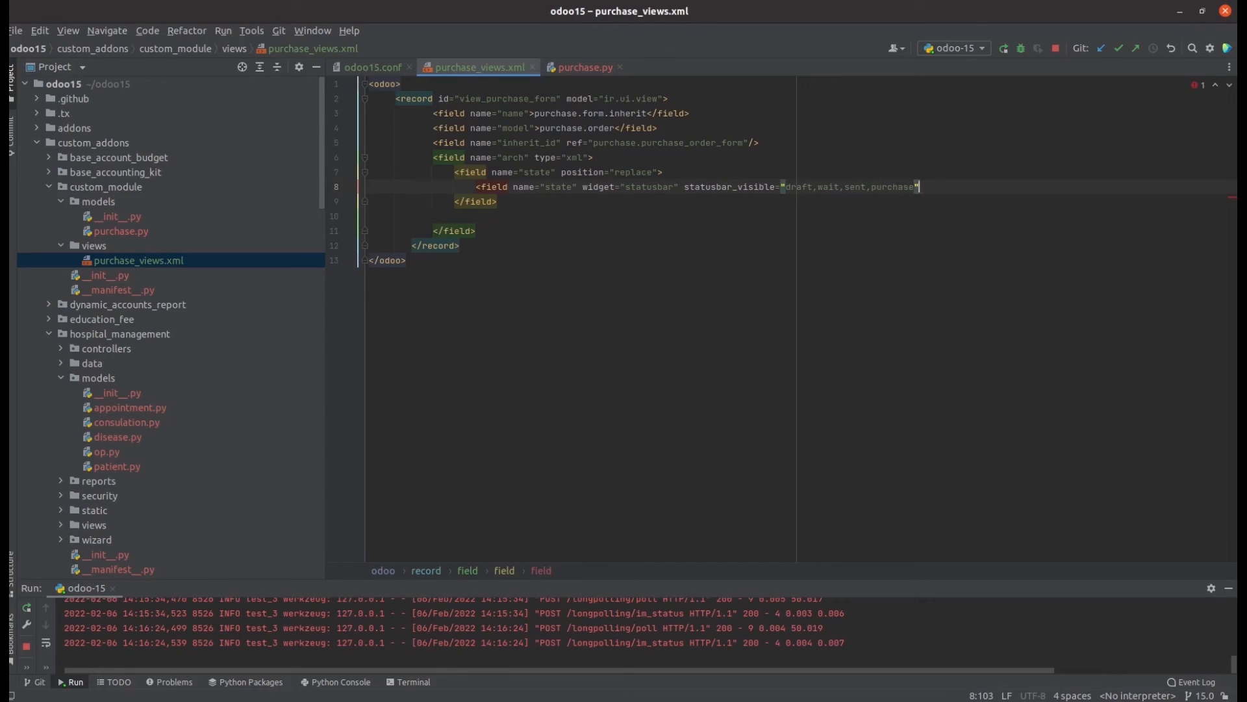
{"action": "type", "text": "readonly=\"\""}
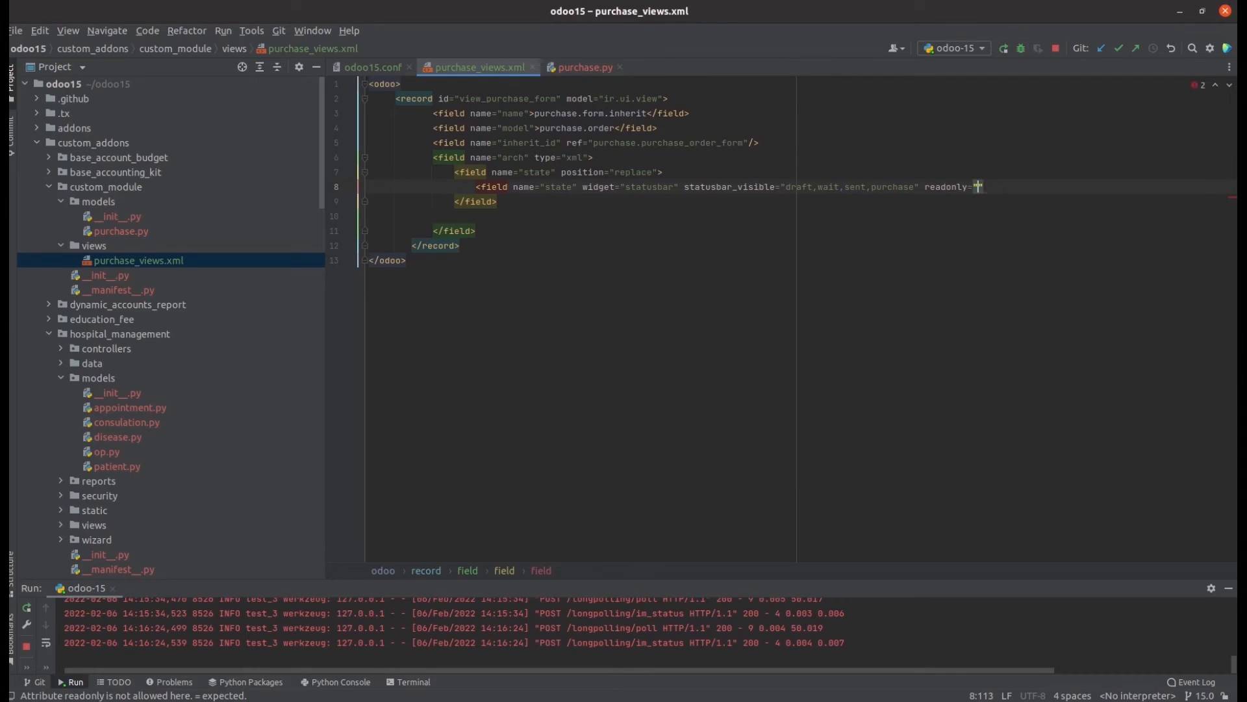
{"action": "type", "text": "1\"/>"}
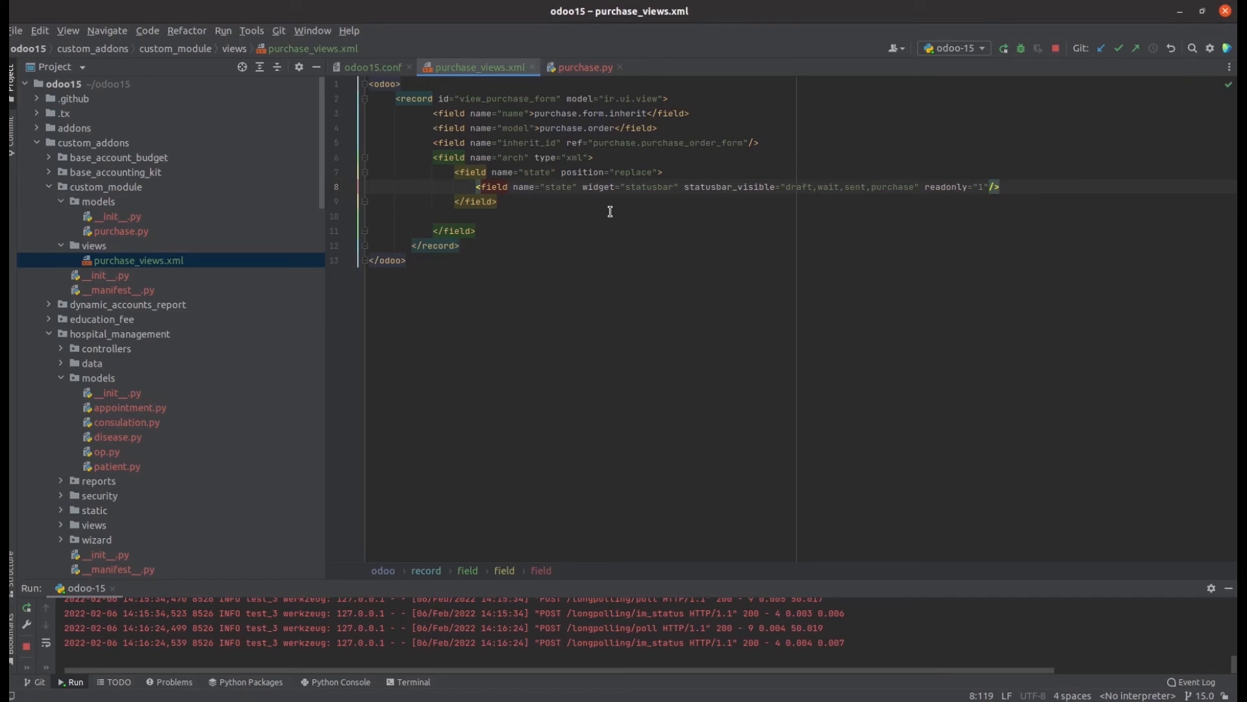
{"action": "left_click", "coordinate": [120, 290]}
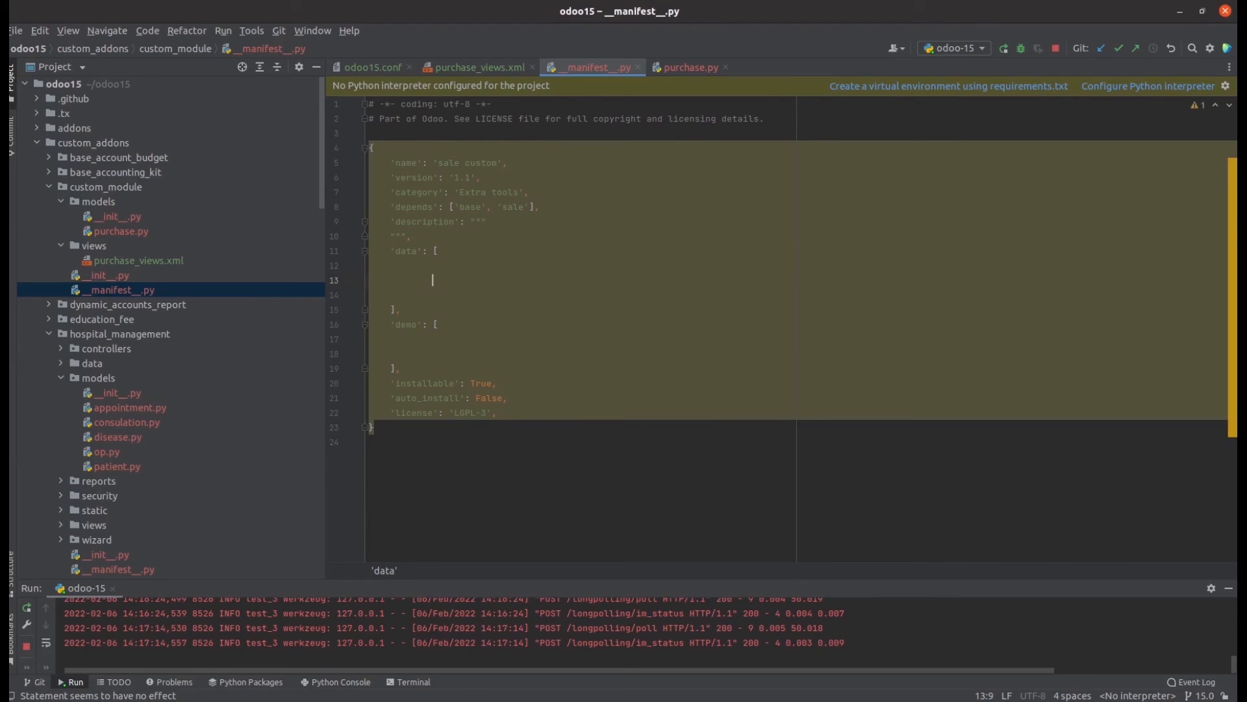
Add 'views/purchase_views.xml' to the manifest's data list and return to Odoo.
{"action": "type", "text": "'v"}
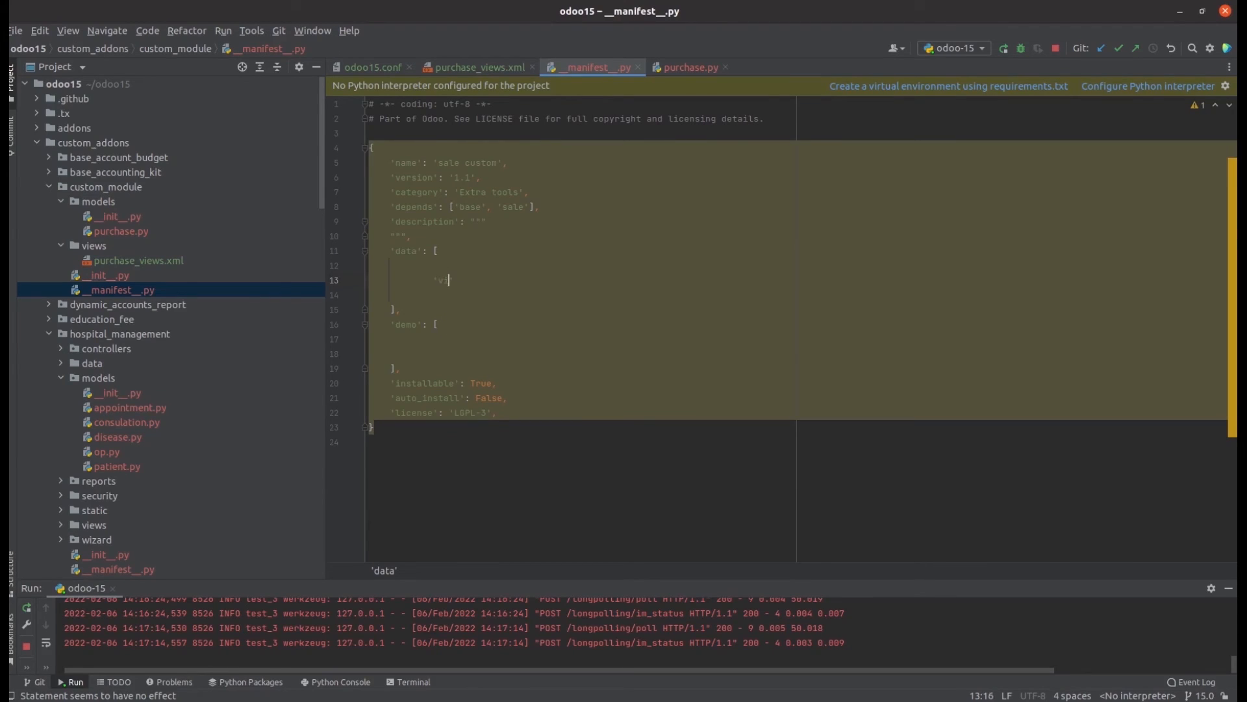
{"action": "type", "text": "iews/purchase_views.xml',"}
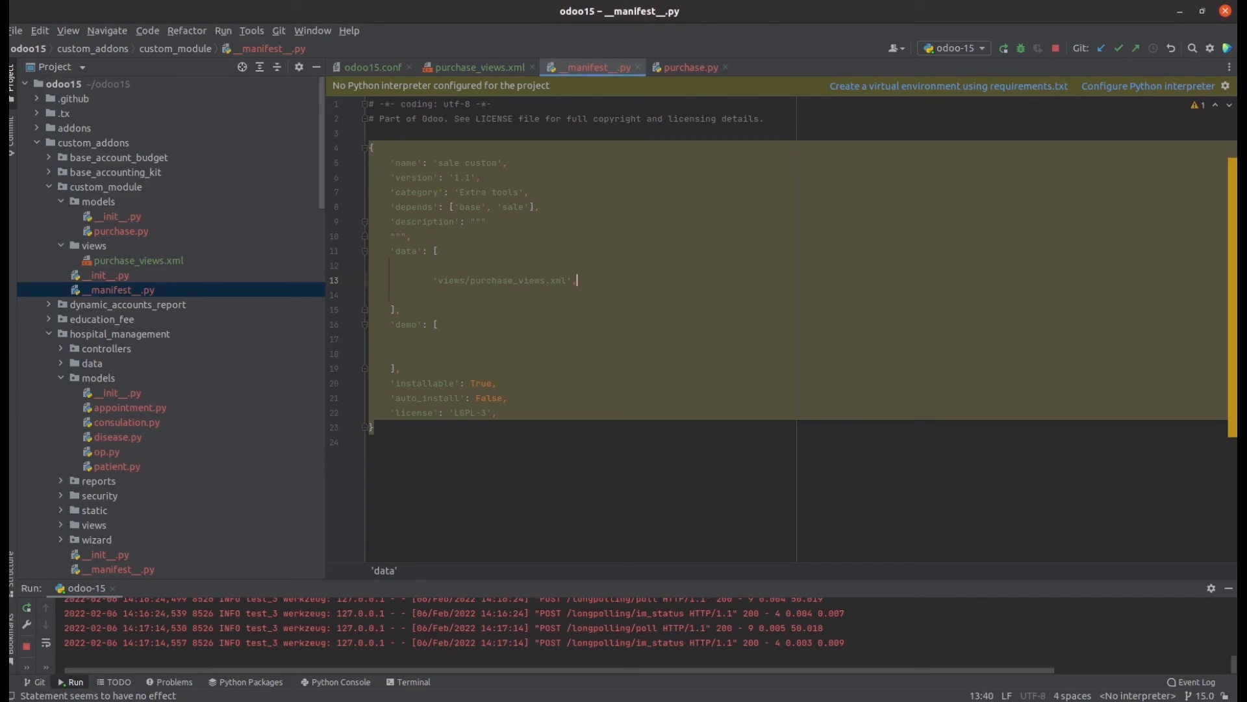
{"action": "left_click", "coordinate": [1004, 48]}
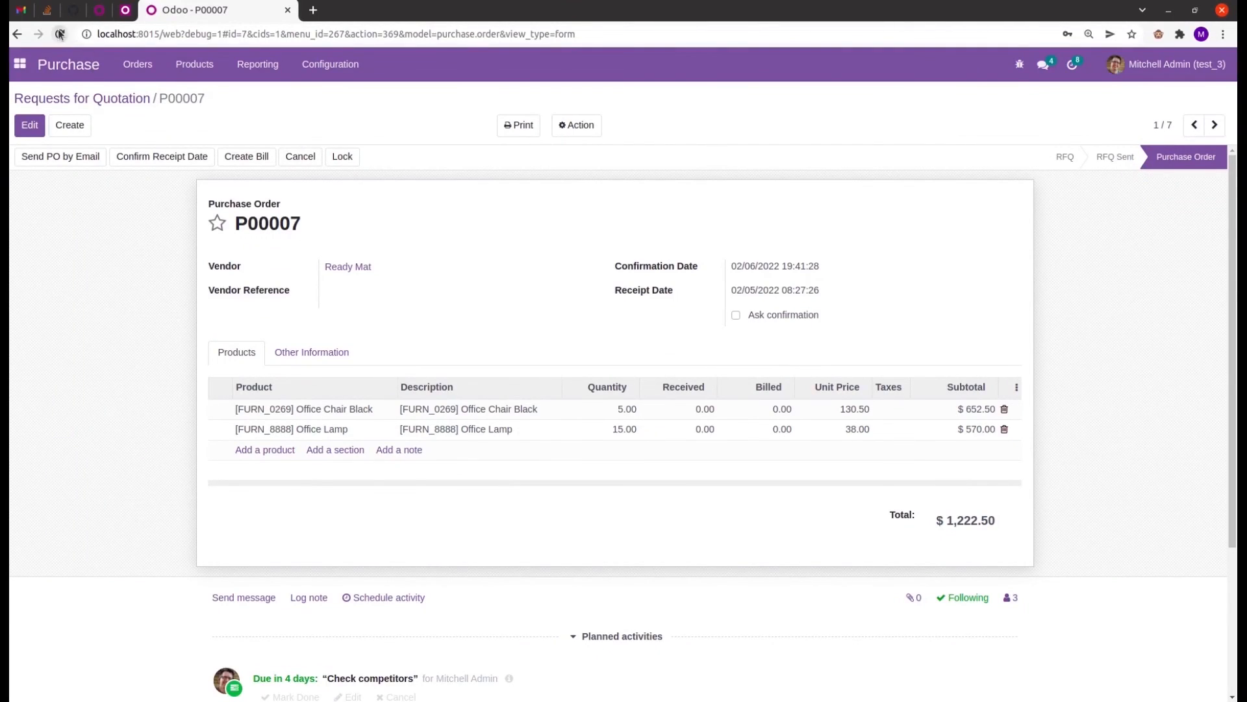
Reload P00007 so its statusbar shows Waiting between RFQ and RFQ Sent.
{"action": "left_click", "coordinate": [58, 34]}
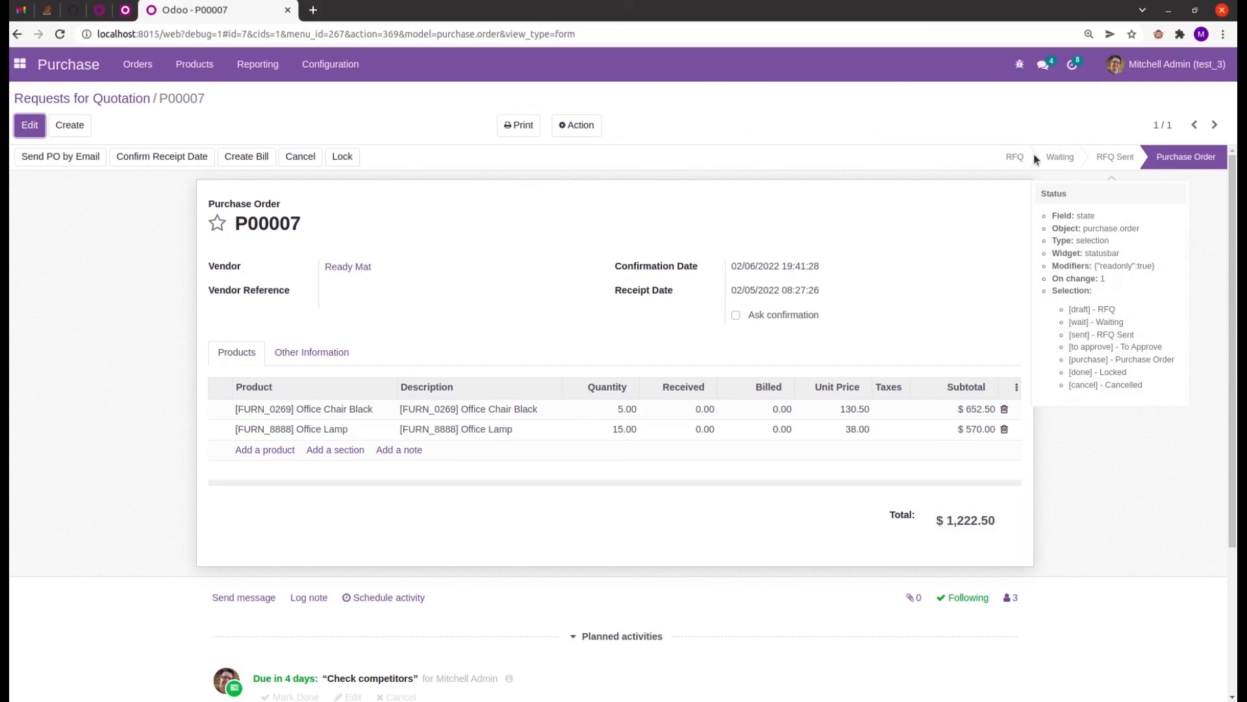
{"action": "mouse_move", "coordinate": [1031, 158]}
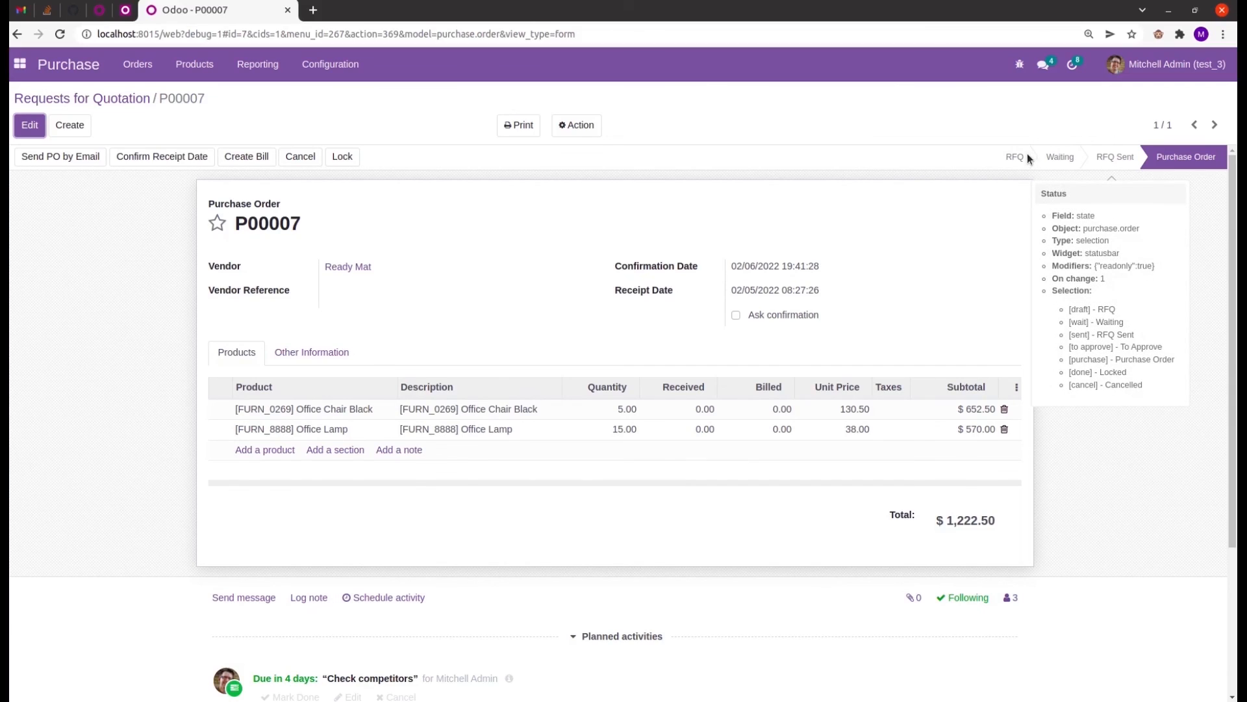
{"action": "mouse_move", "coordinate": [1064, 159]}
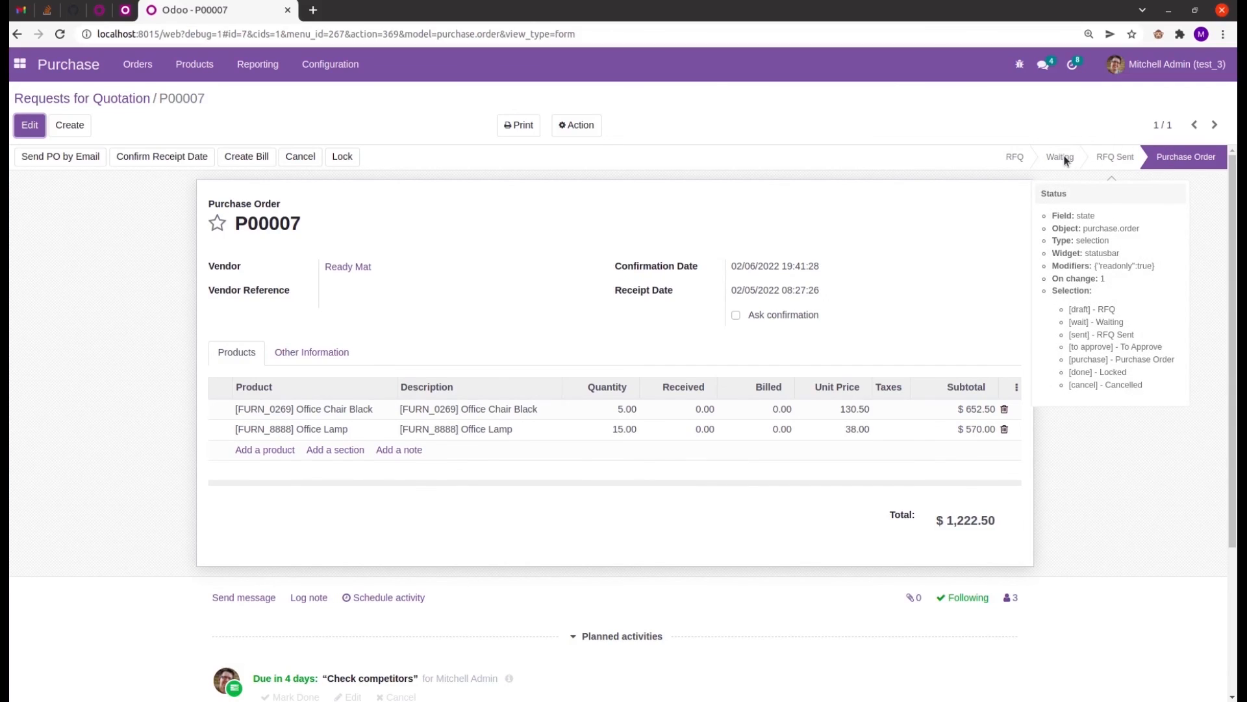